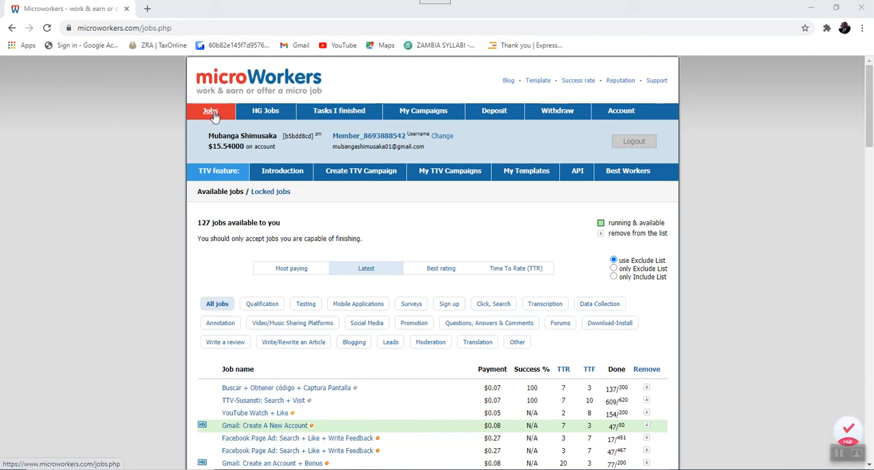
pyautogui.moveTo(213, 124)
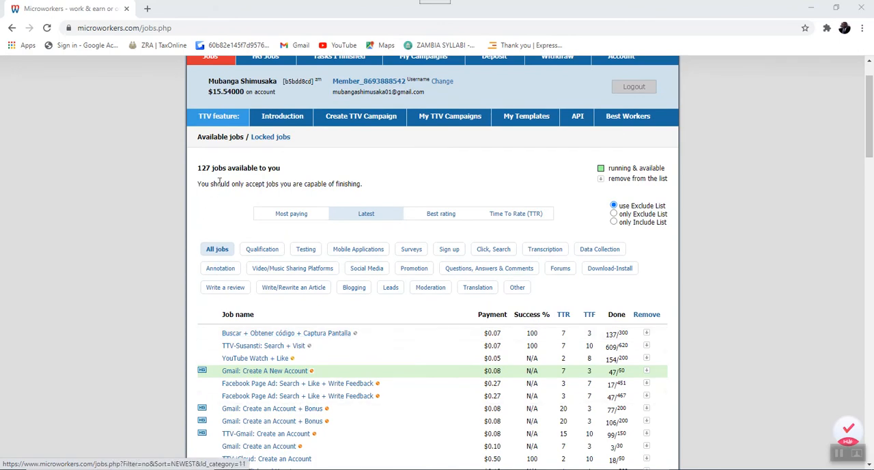
pyautogui.moveTo(649, 270)
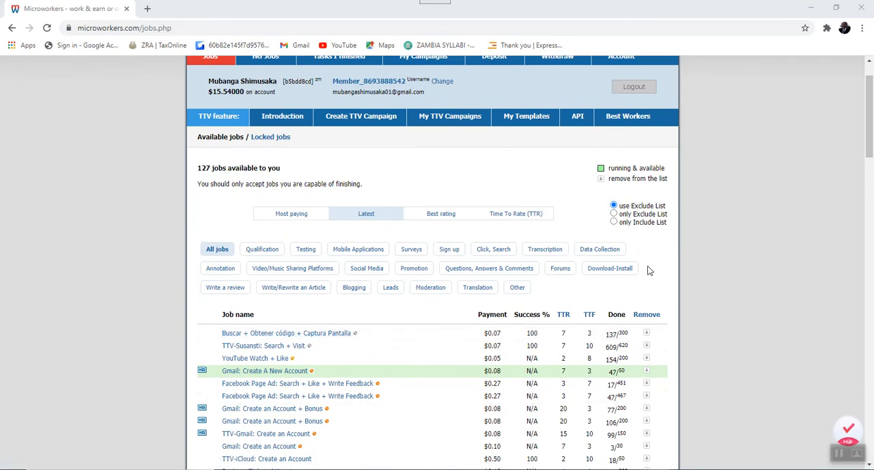
pyautogui.moveTo(417, 319)
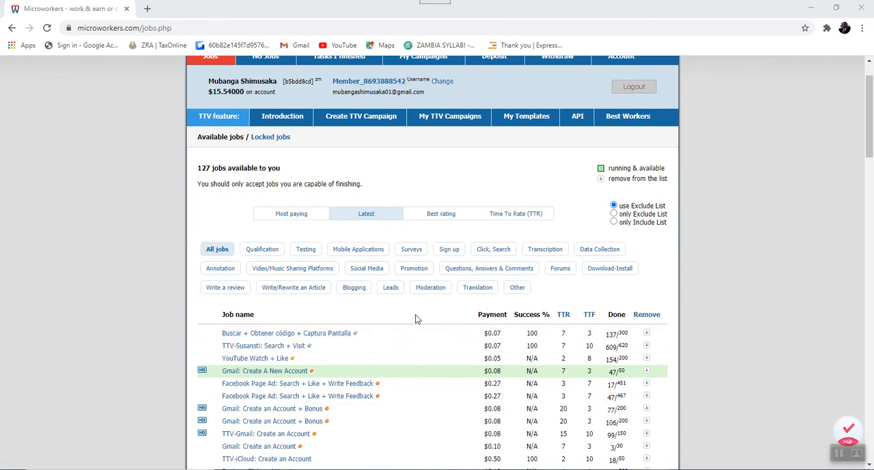
pyautogui.moveTo(214, 262)
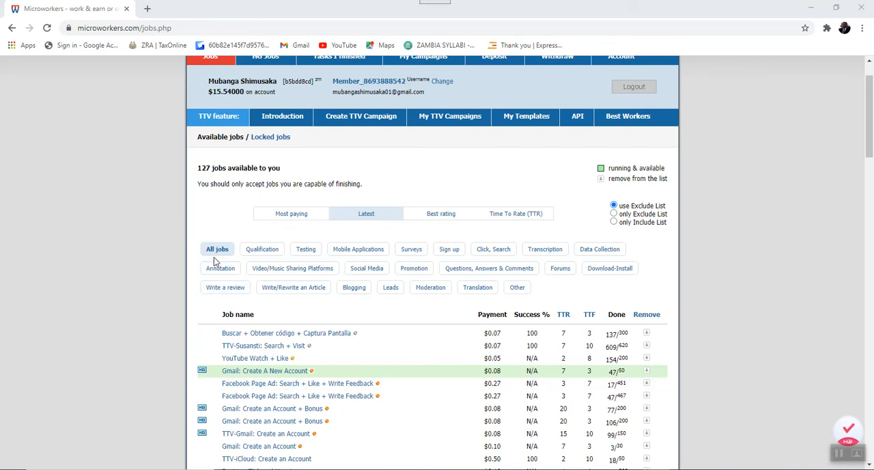
pyautogui.moveTo(218, 249)
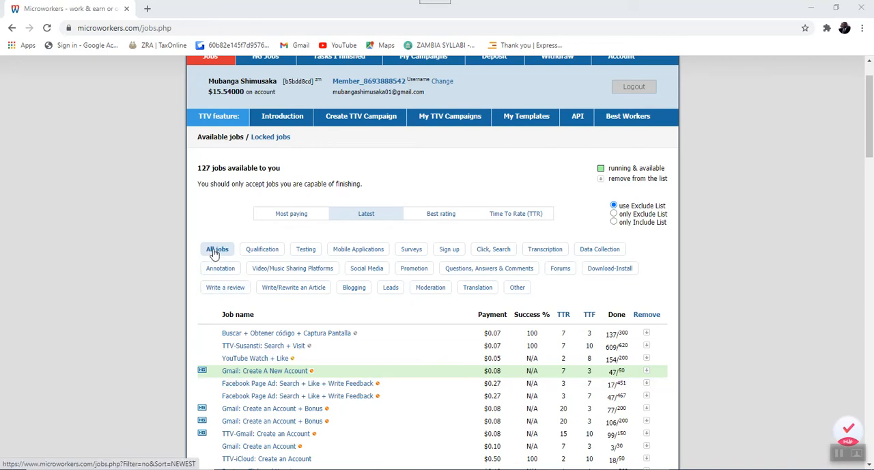
# Open the HG Jobs list of hired jobs with their payments and completion counts
pyautogui.scroll(3)
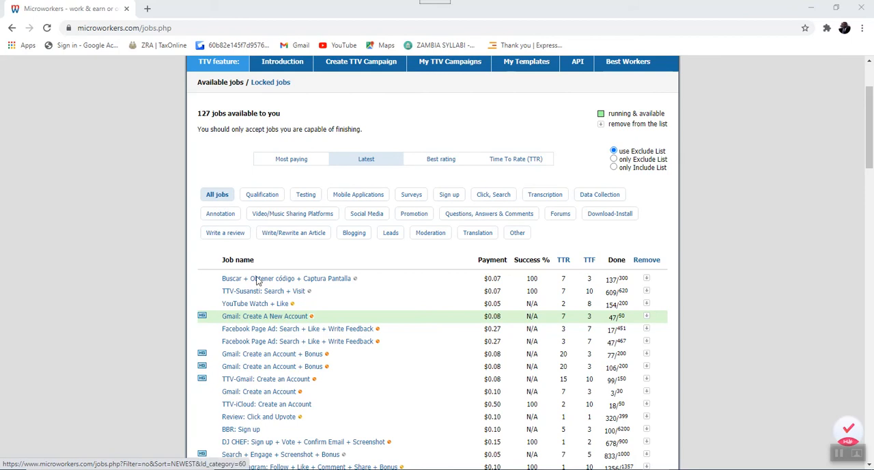
pyautogui.scroll(-3)
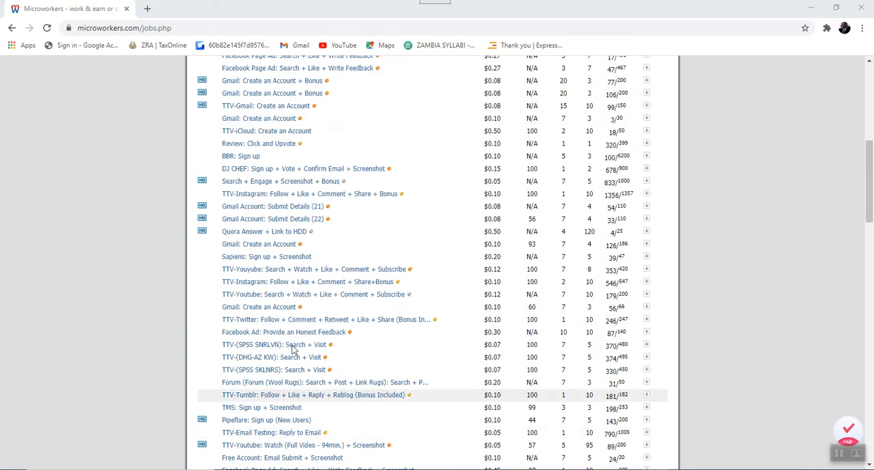
pyautogui.scroll(3)
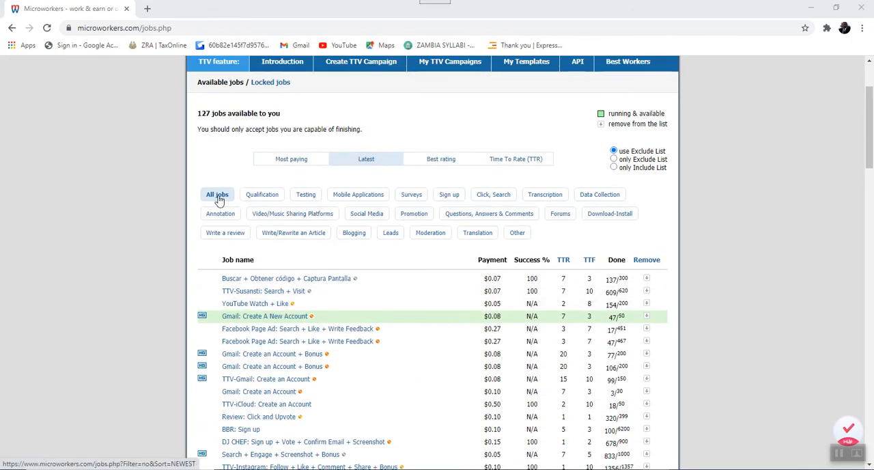
pyautogui.moveTo(263, 193)
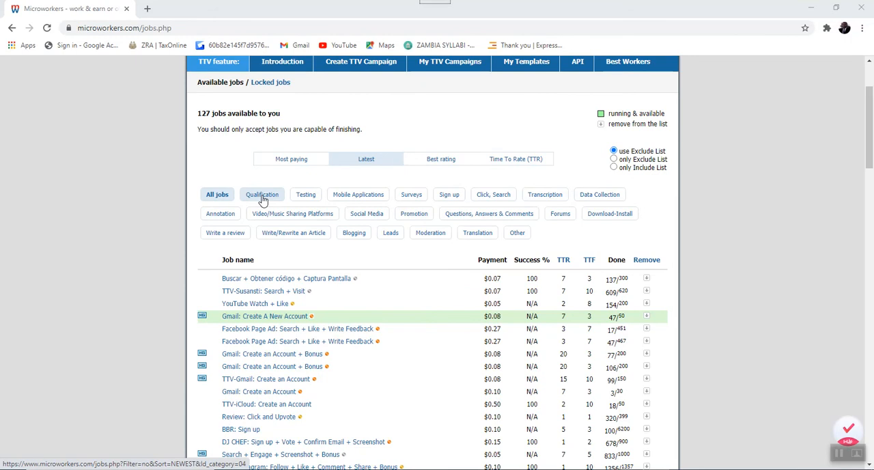
pyautogui.moveTo(277, 211)
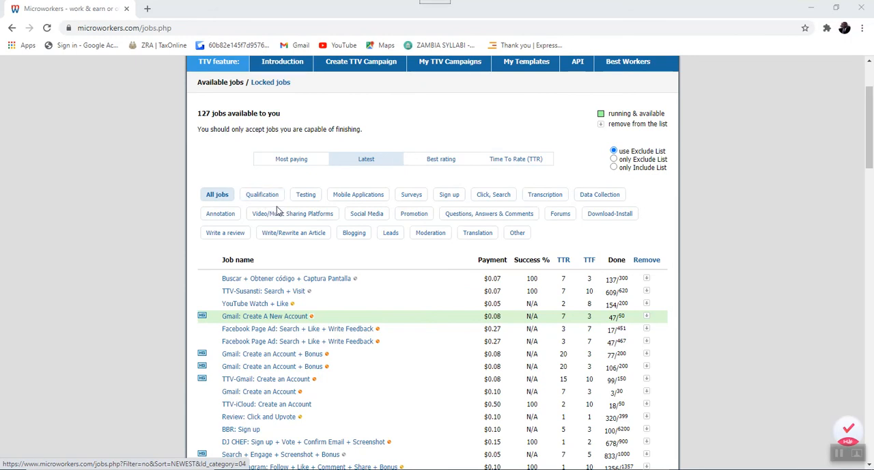
pyautogui.moveTo(358, 194)
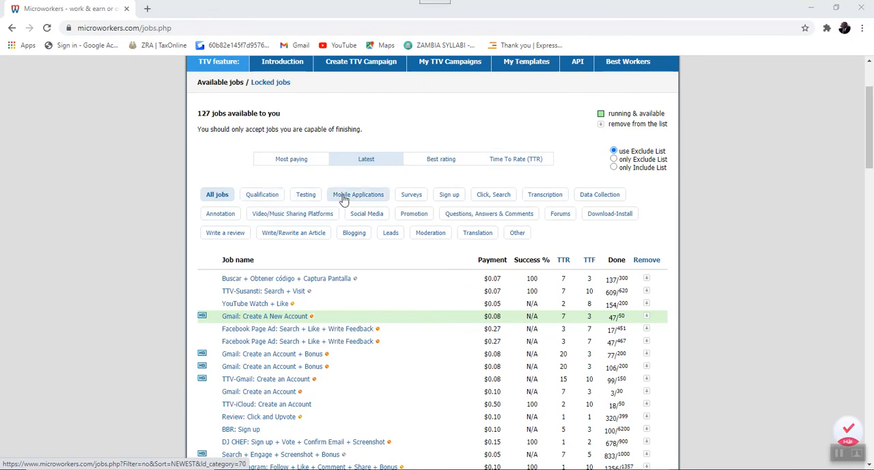
pyautogui.moveTo(411, 195)
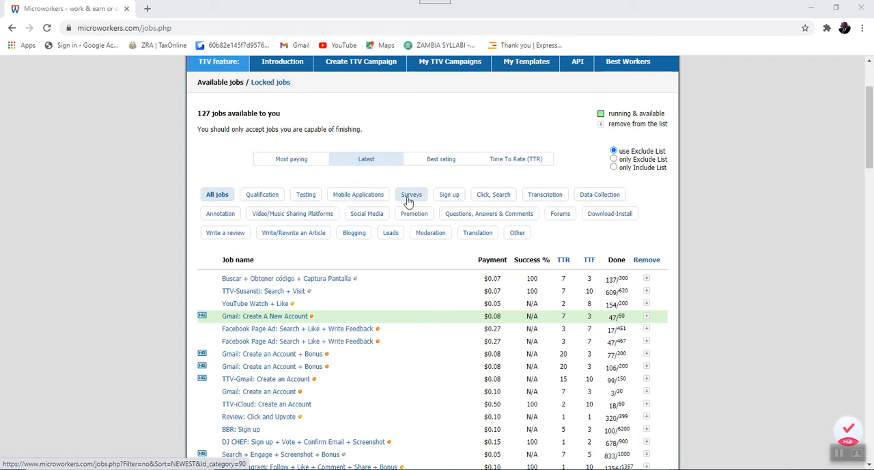
pyautogui.moveTo(449, 194)
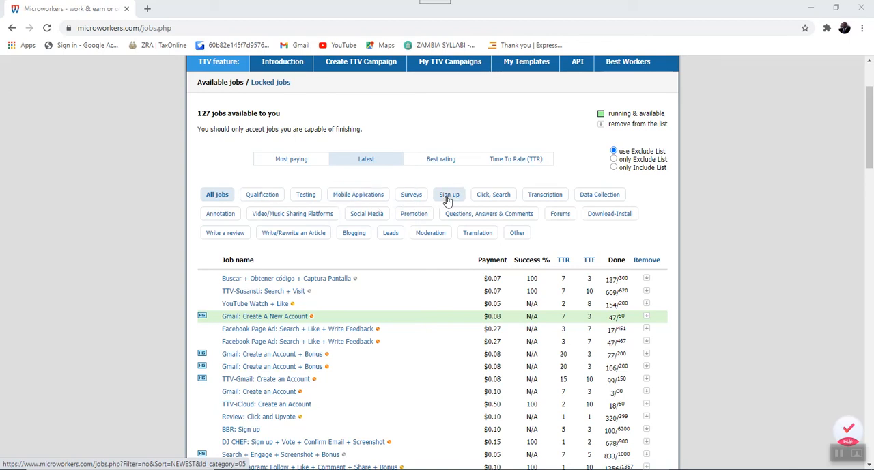
pyautogui.moveTo(493, 210)
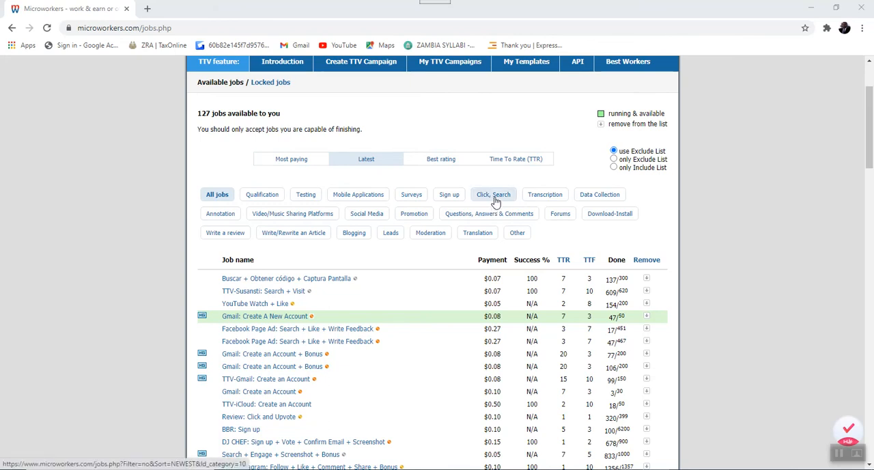
pyautogui.moveTo(545, 194)
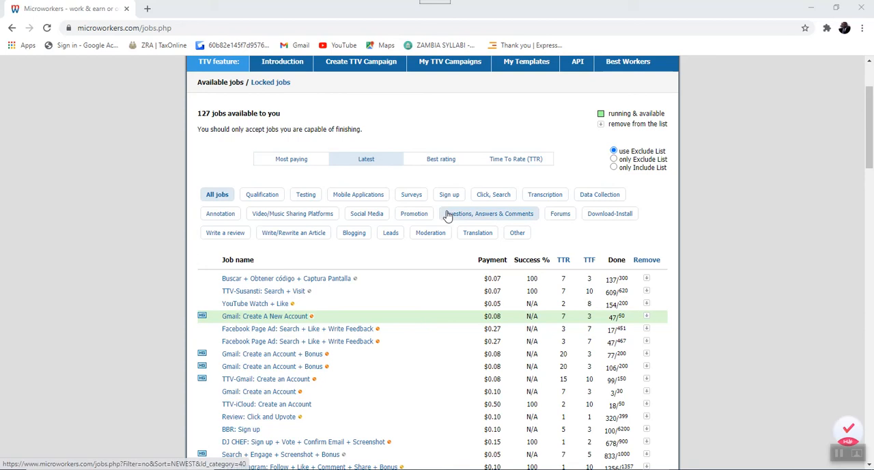
pyautogui.moveTo(425, 214)
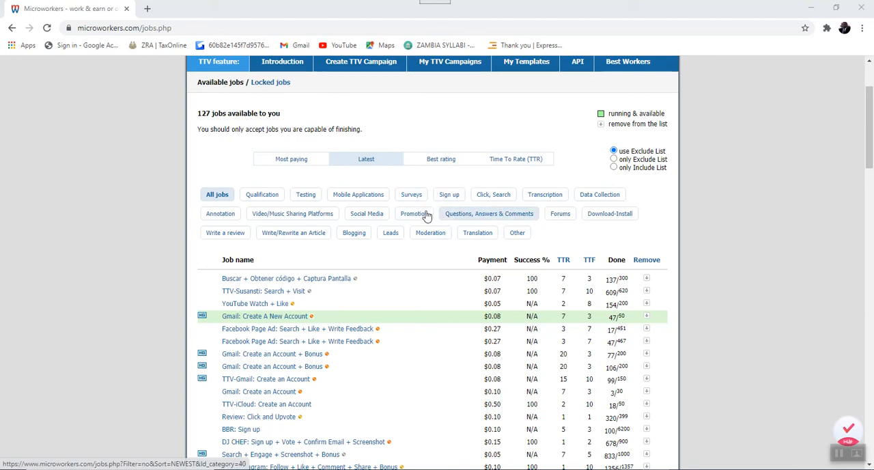
pyautogui.moveTo(354, 272)
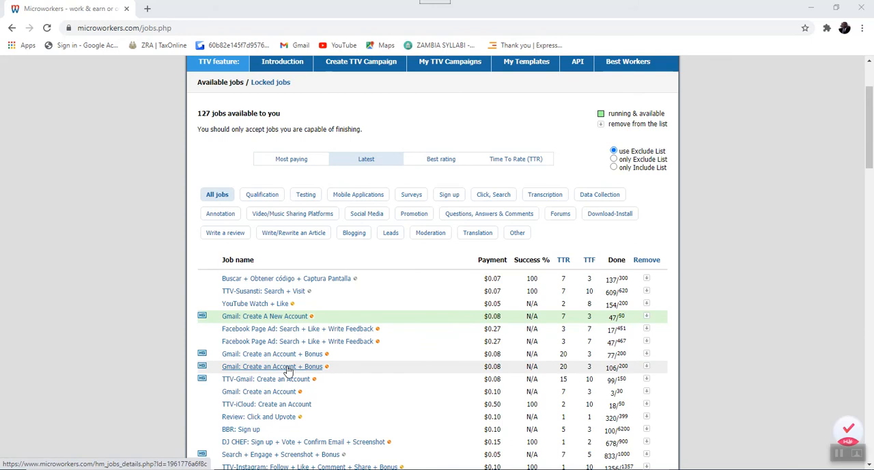
pyautogui.scroll(3)
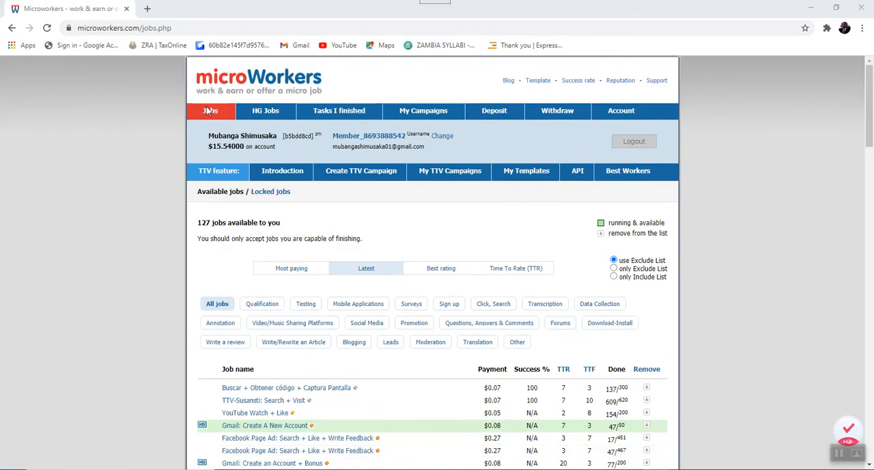
pyautogui.moveTo(266, 110)
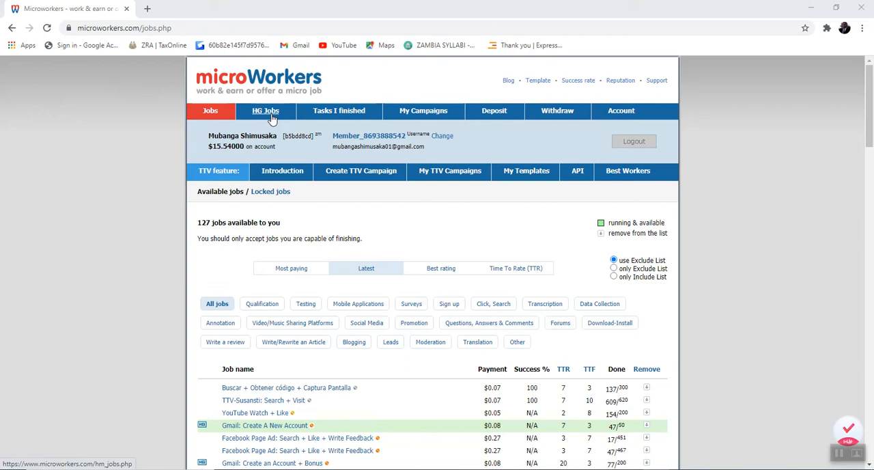
pyautogui.click(265, 111)
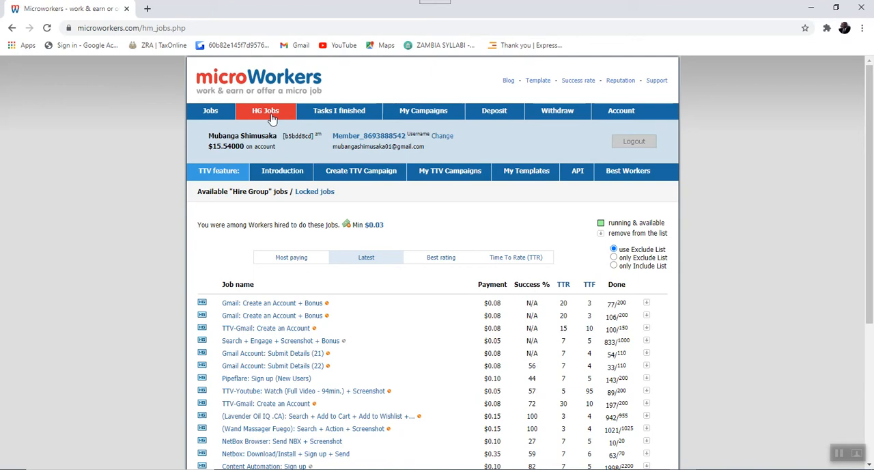
pyautogui.moveTo(210, 110)
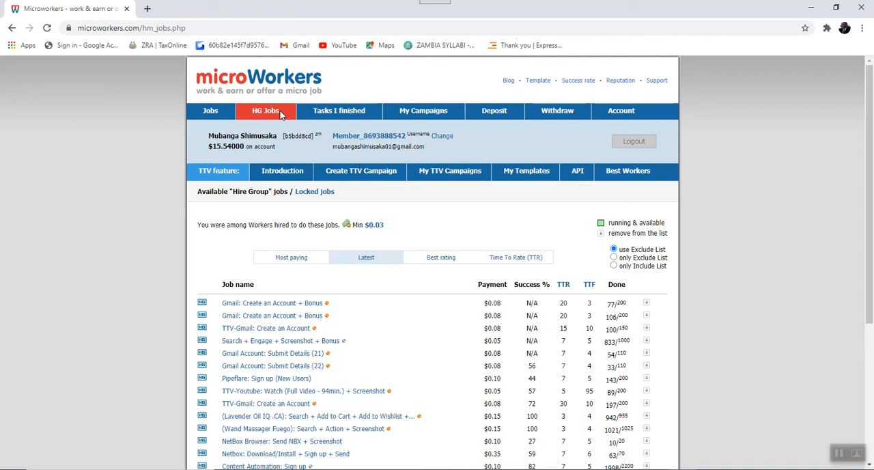
pyautogui.moveTo(338, 110)
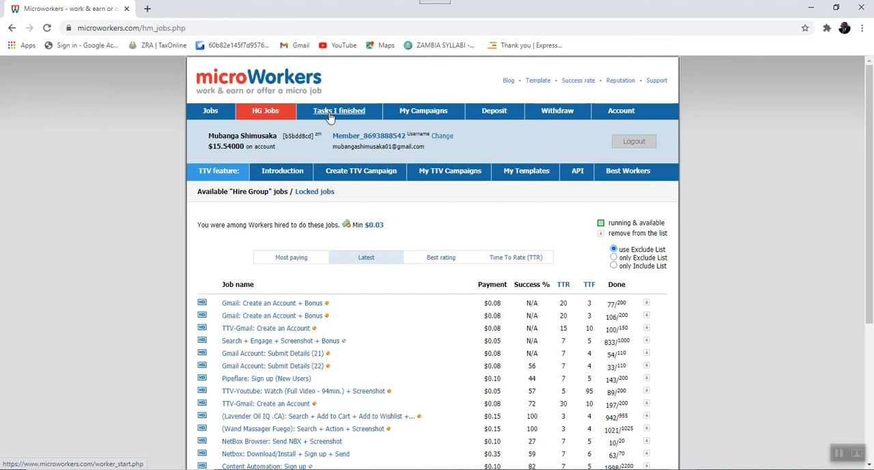
# Open Tasks I finished and view the list of 193 submitted Basic tasks
pyautogui.click(339, 111)
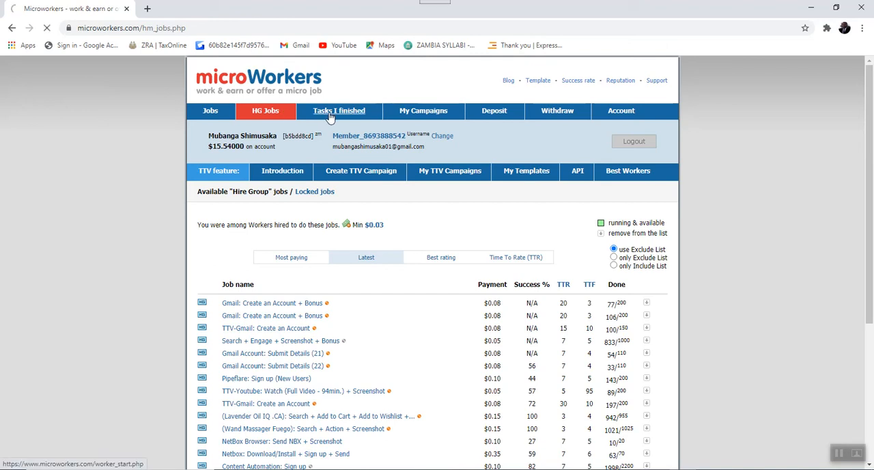
pyautogui.click(338, 111)
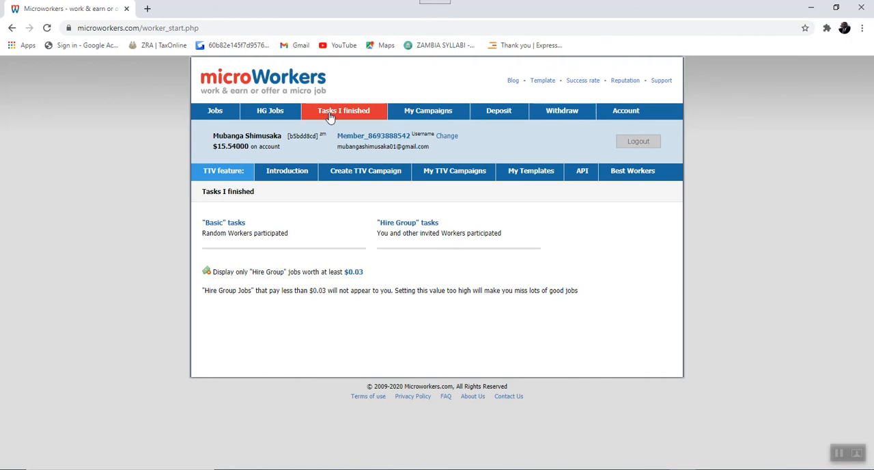
pyautogui.moveTo(282, 120)
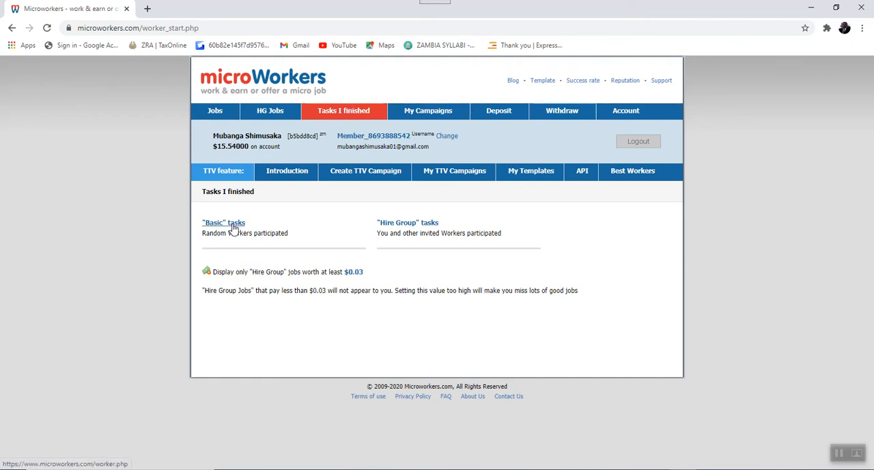
pyautogui.click(223, 222)
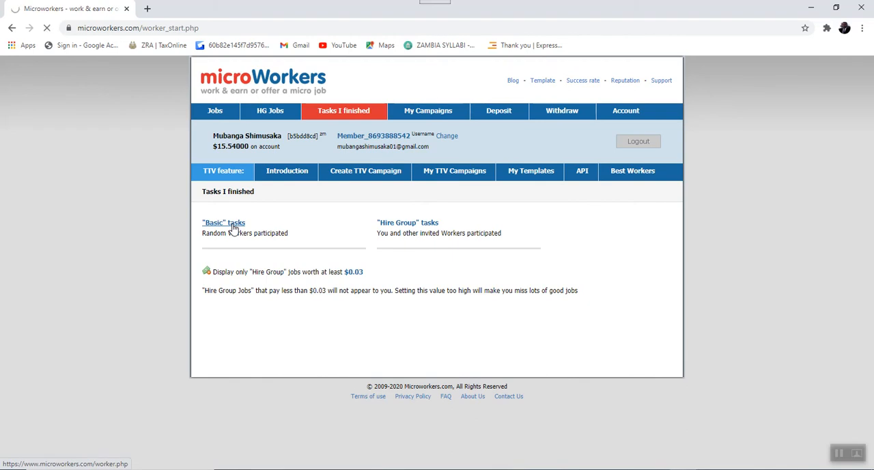
pyautogui.click(223, 222)
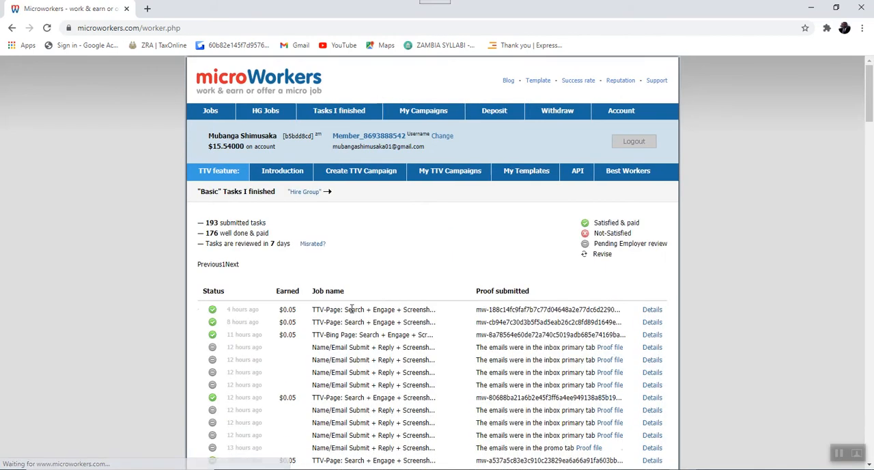
# Browse the Basic task statuses, then return to the finished-tasks overview
pyautogui.scroll(-3)
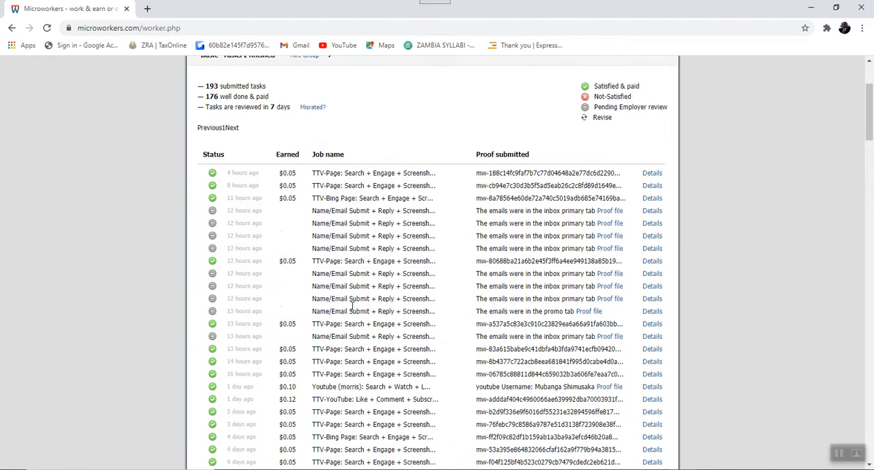
pyautogui.scroll(3)
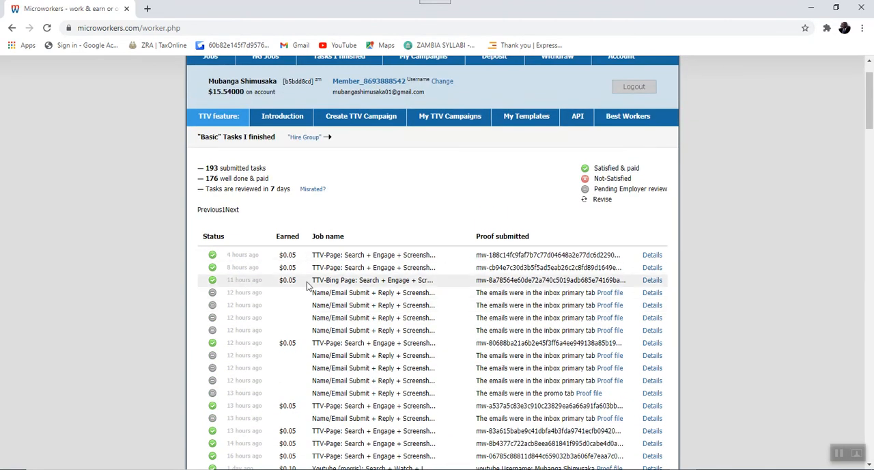
pyautogui.scroll(3)
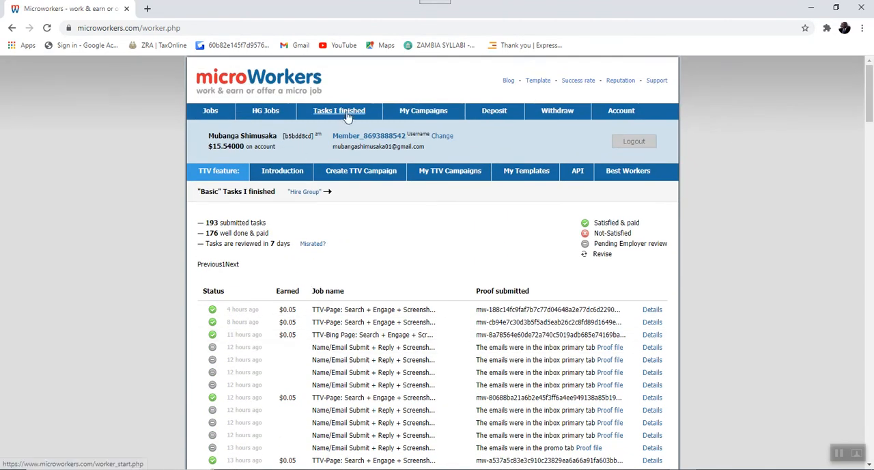
pyautogui.click(339, 109)
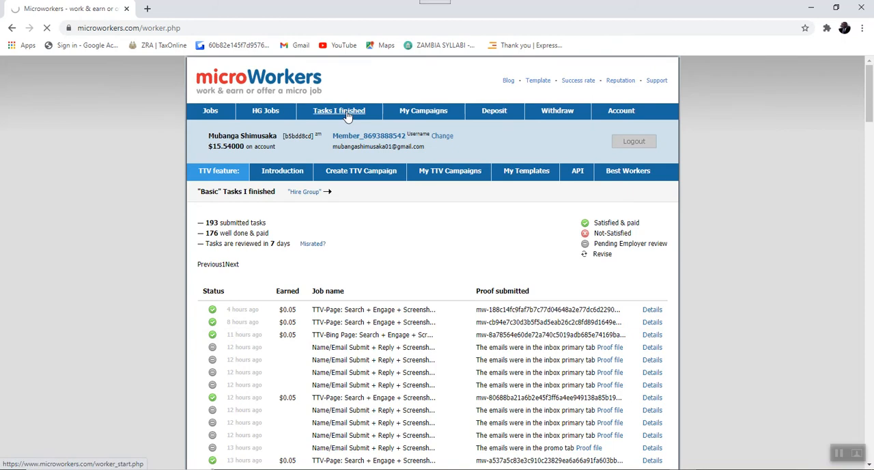
pyautogui.click(339, 110)
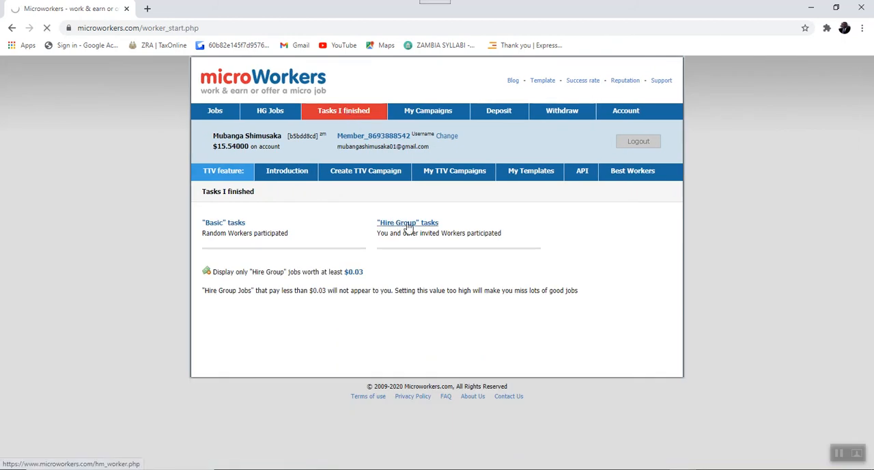
# Open the Hire Group tasks list with statuses, earnings and proofs for 5 submitted tasks
pyautogui.click(407, 222)
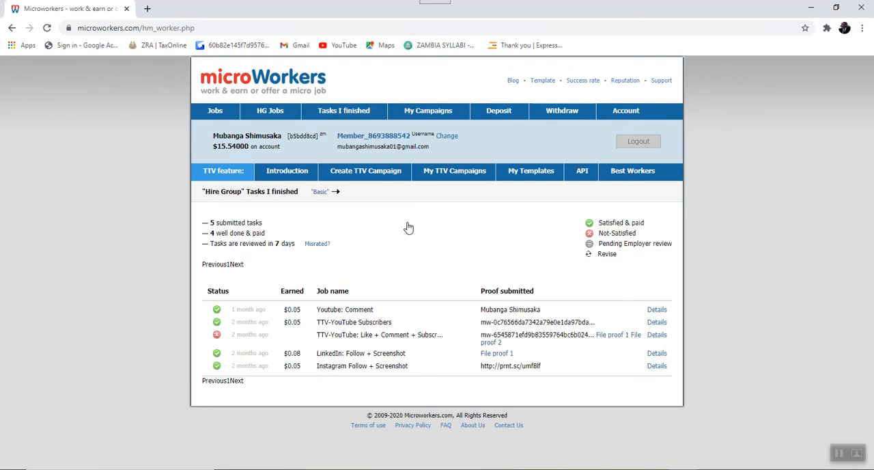
pyautogui.moveTo(237, 345)
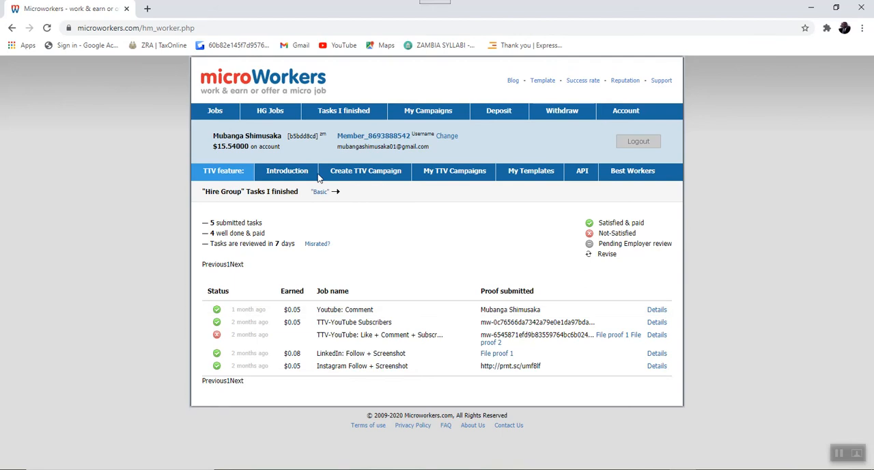
pyautogui.moveTo(337, 135)
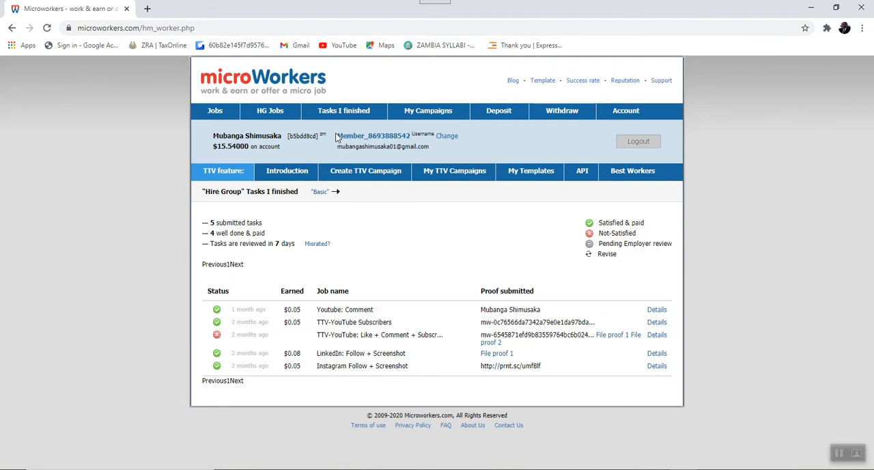
pyautogui.moveTo(342, 110)
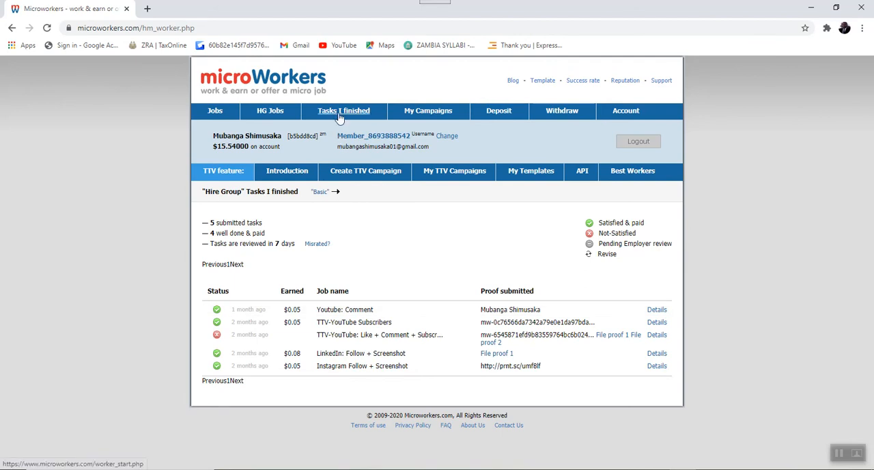
pyautogui.moveTo(398, 123)
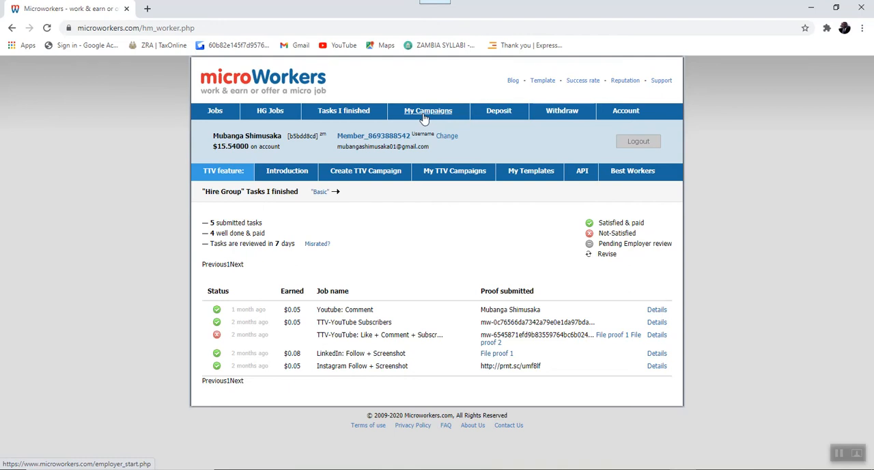
pyautogui.moveTo(498, 110)
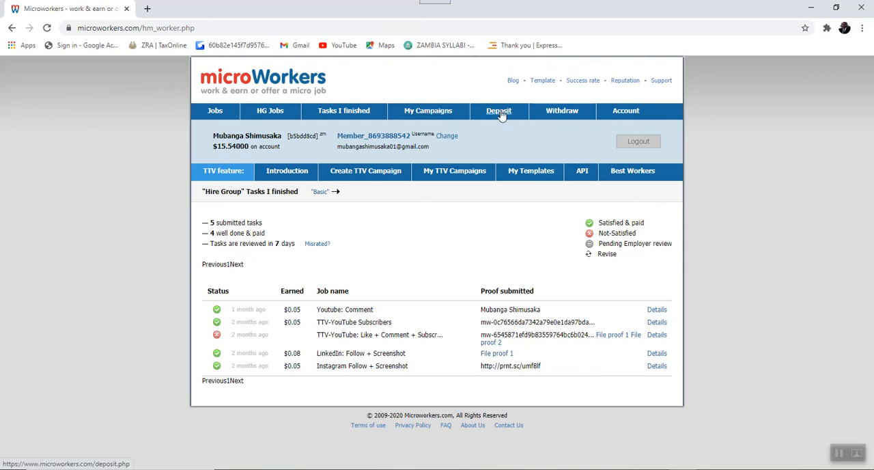
# Open Deposit and browse credit card amounts, custom amount, Skrill and Dwolla options
pyautogui.click(498, 111)
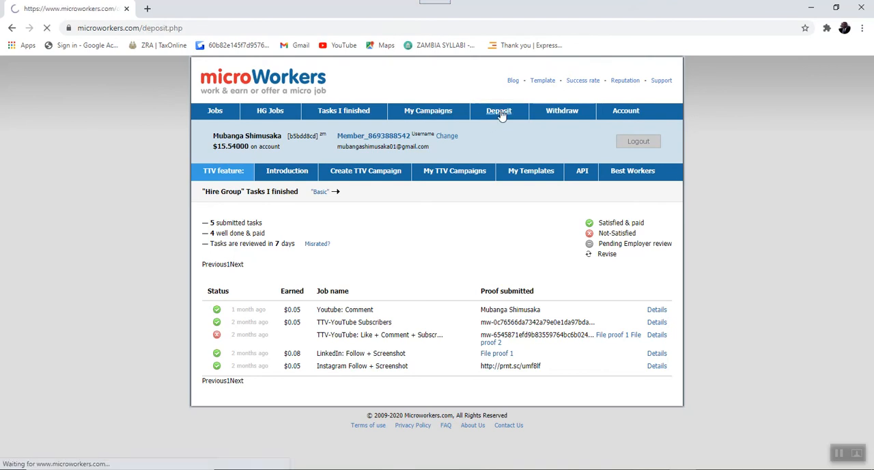
pyautogui.click(498, 111)
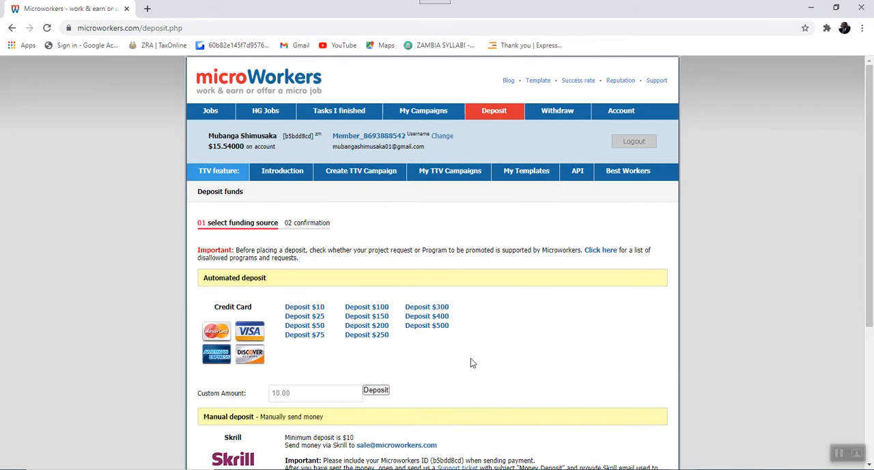
pyautogui.moveTo(523, 354)
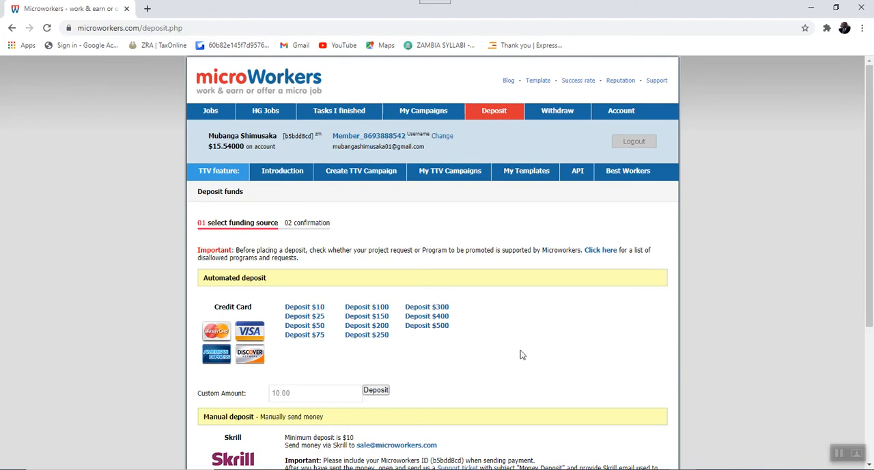
pyautogui.scroll(3)
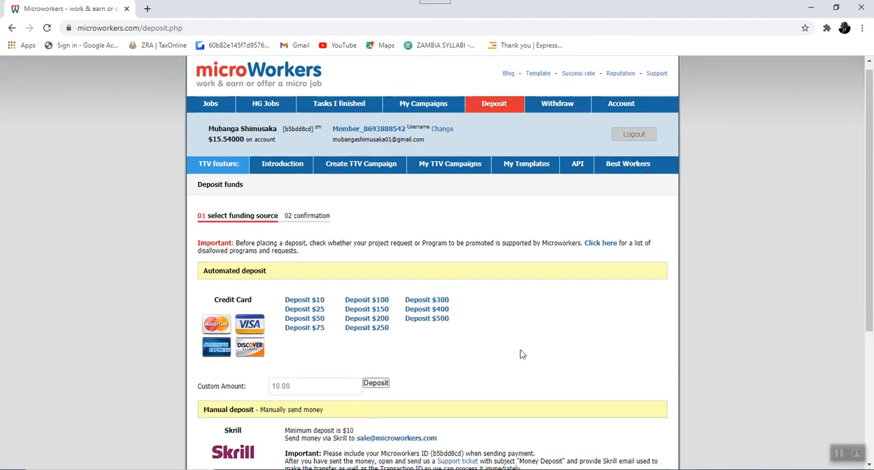
pyautogui.scroll(-3)
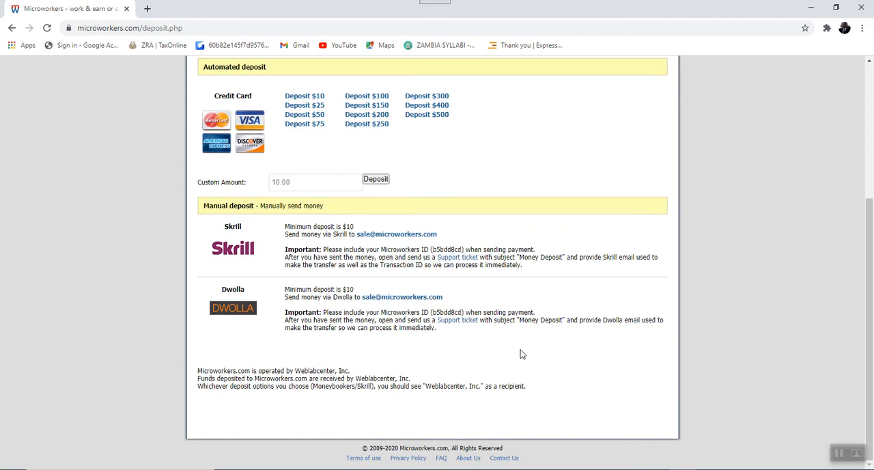
pyautogui.scroll(3)
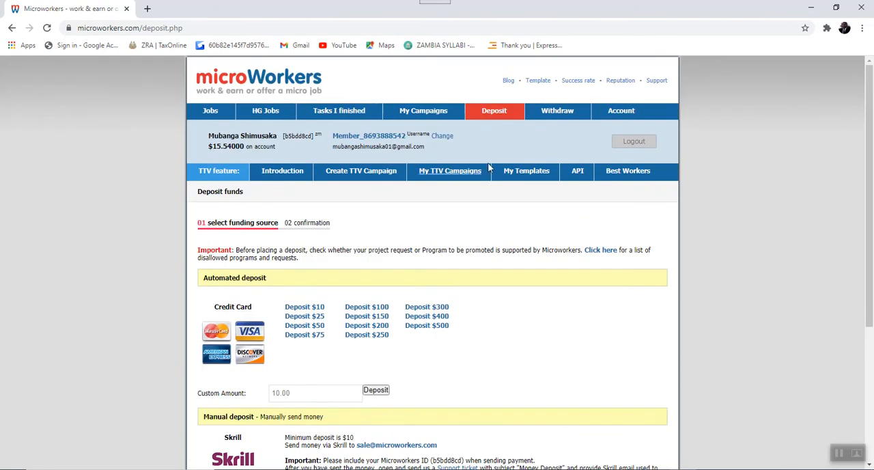
pyautogui.moveTo(487, 121)
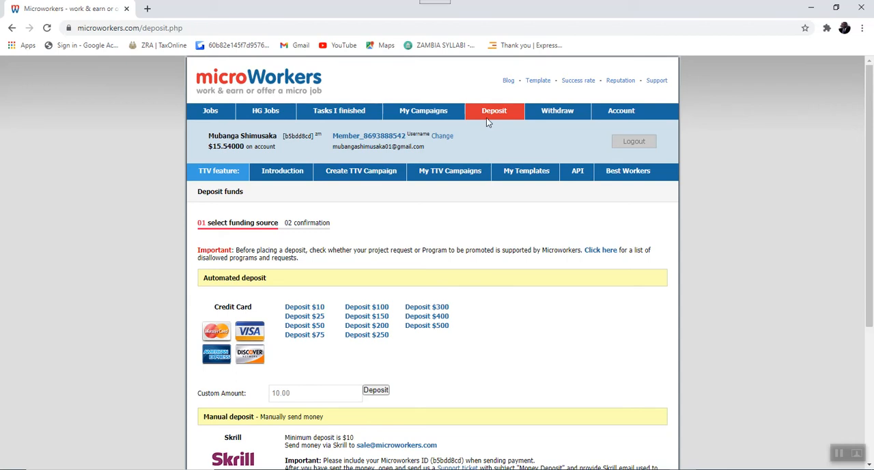
pyautogui.moveTo(538, 88)
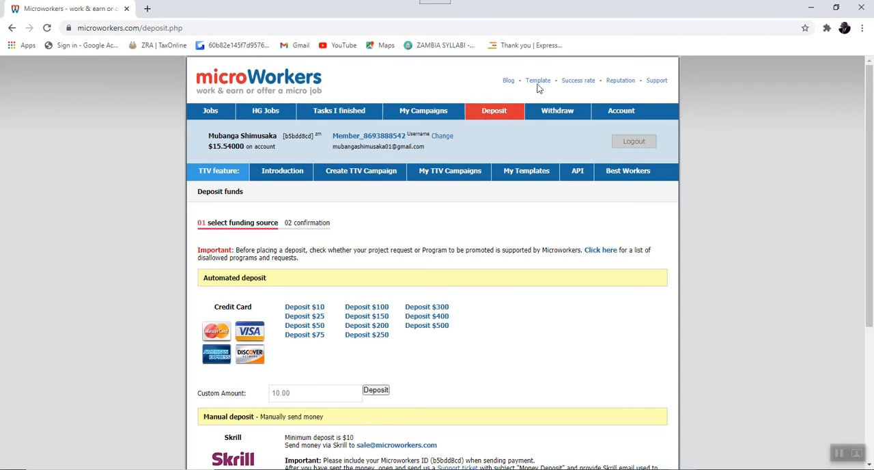
# Open Withdraw showing $15.54 on account and start a new withdrawal request
pyautogui.click(557, 110)
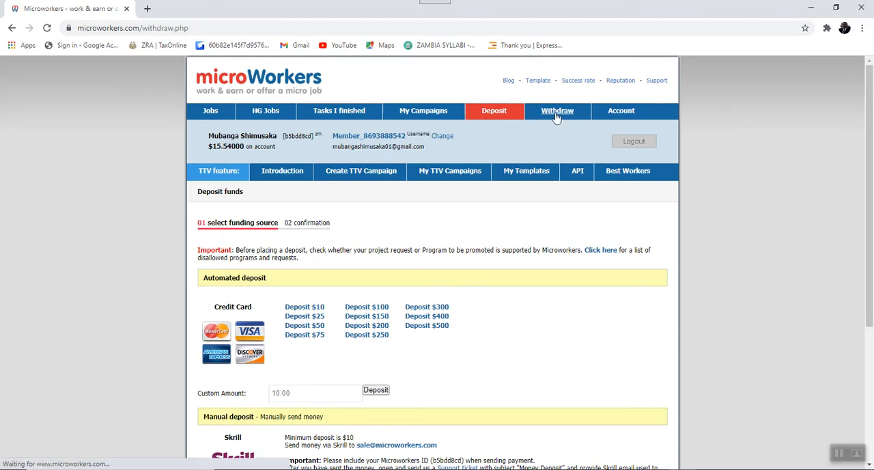
pyautogui.click(557, 110)
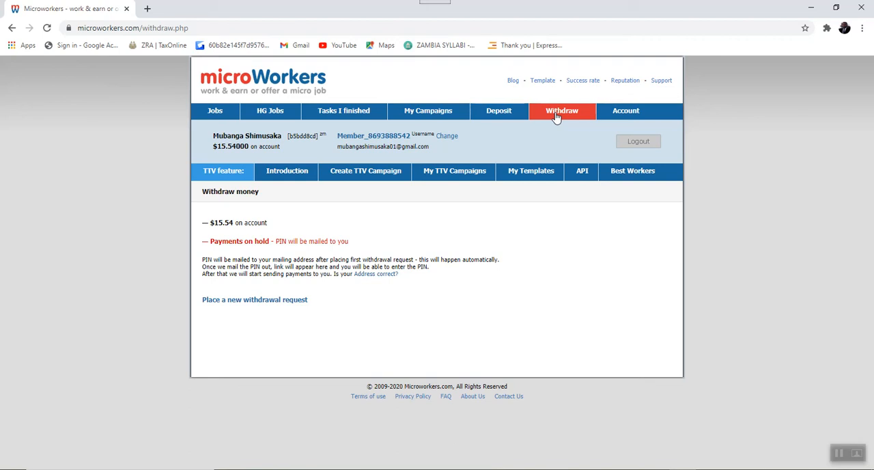
pyautogui.moveTo(351, 297)
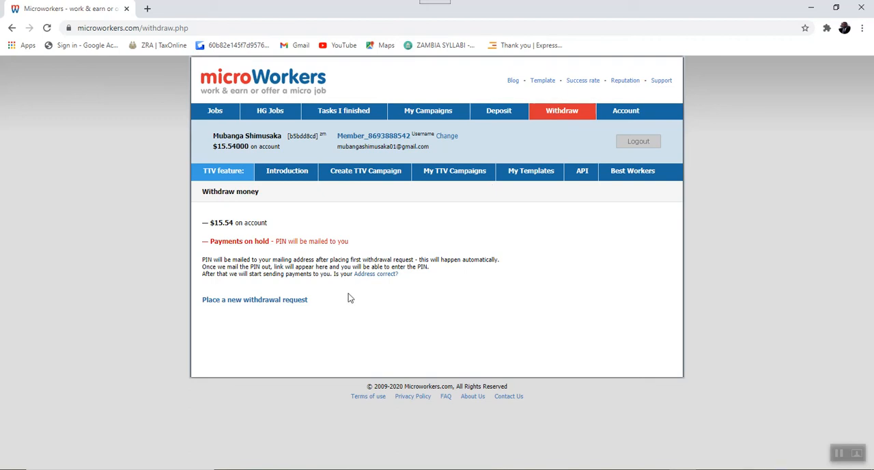
pyautogui.moveTo(239, 308)
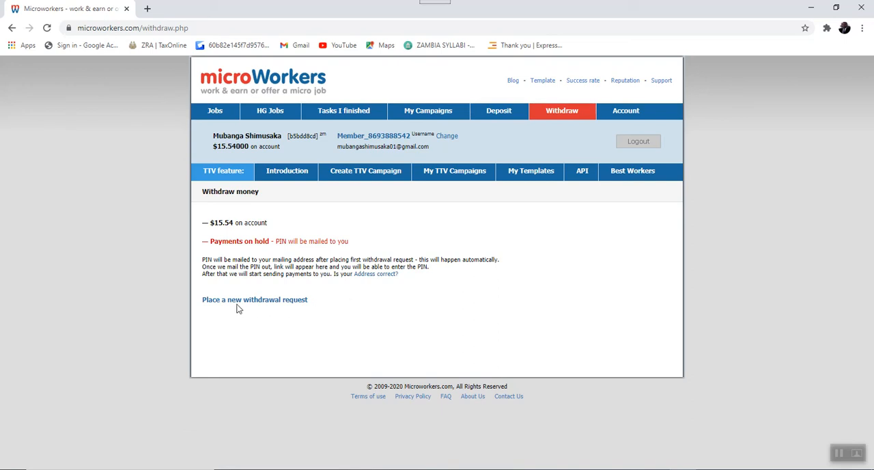
pyautogui.moveTo(309, 298)
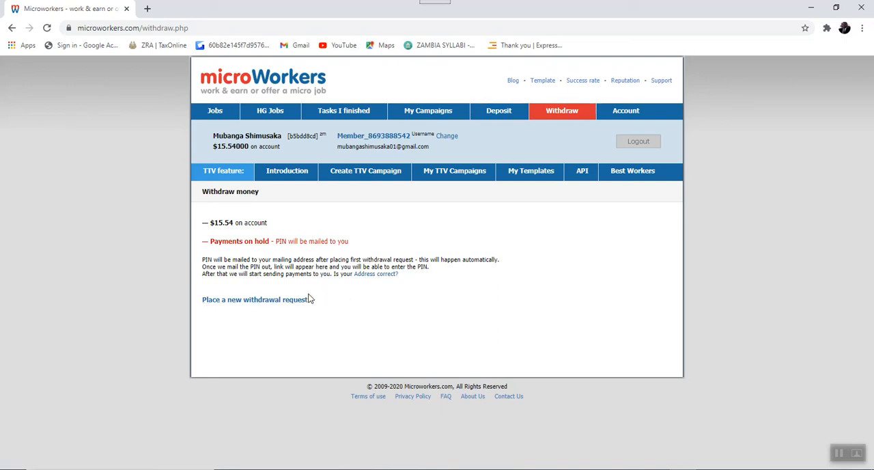
pyautogui.click(254, 300)
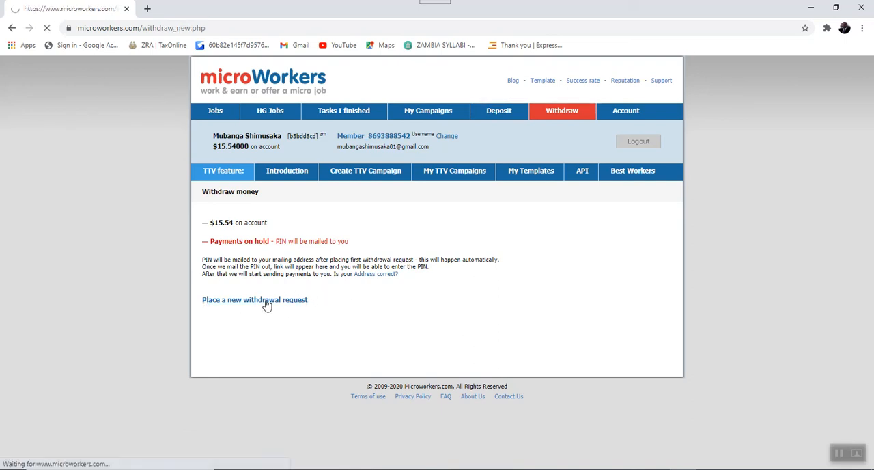
pyautogui.click(254, 299)
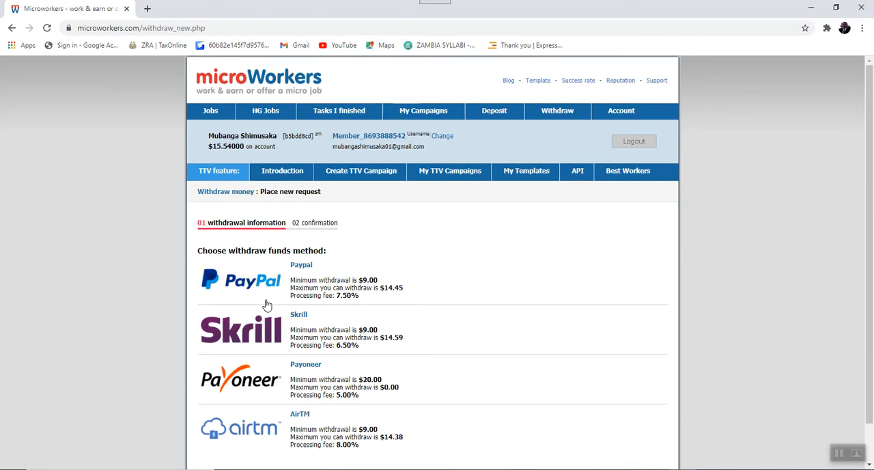
pyautogui.moveTo(338, 330)
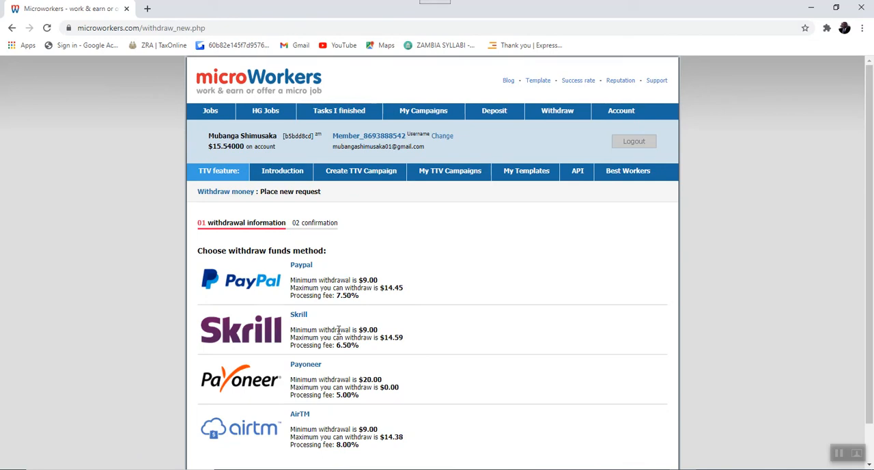
pyautogui.scroll(-3)
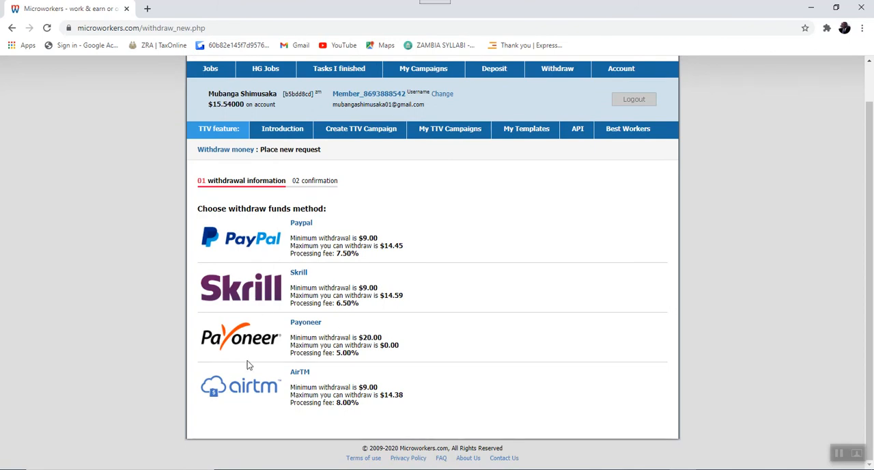
pyautogui.moveTo(201, 263)
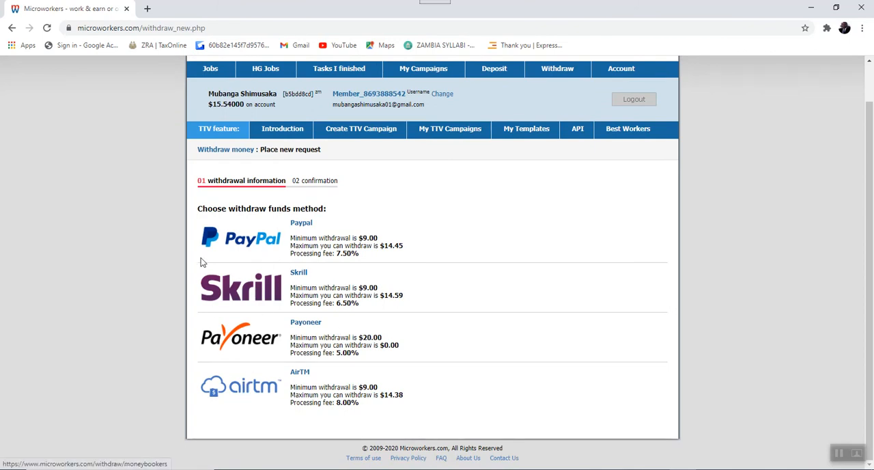
pyautogui.moveTo(359, 244)
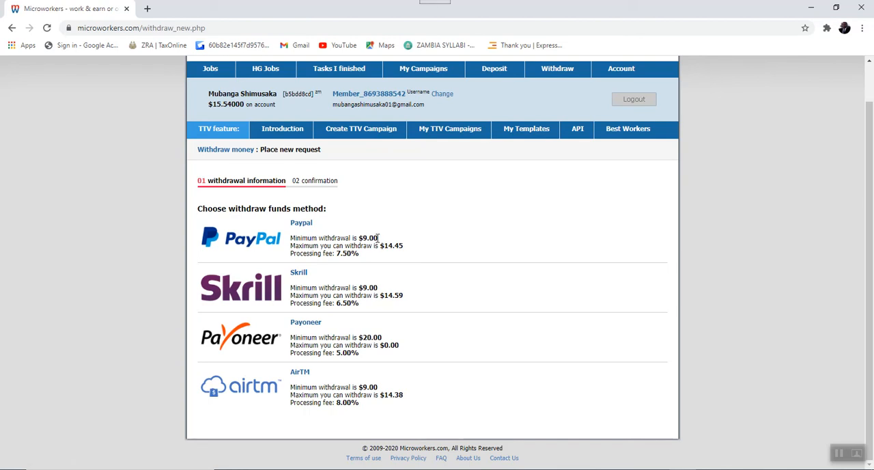
pyautogui.moveTo(280, 237)
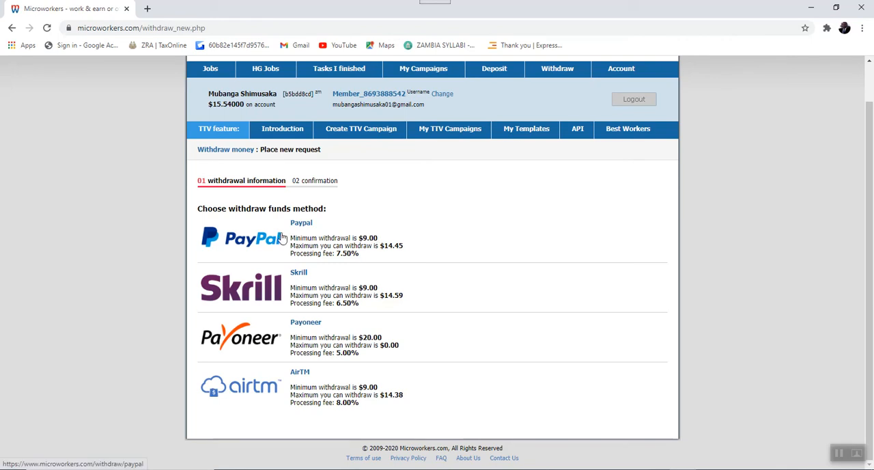
pyautogui.moveTo(388, 240)
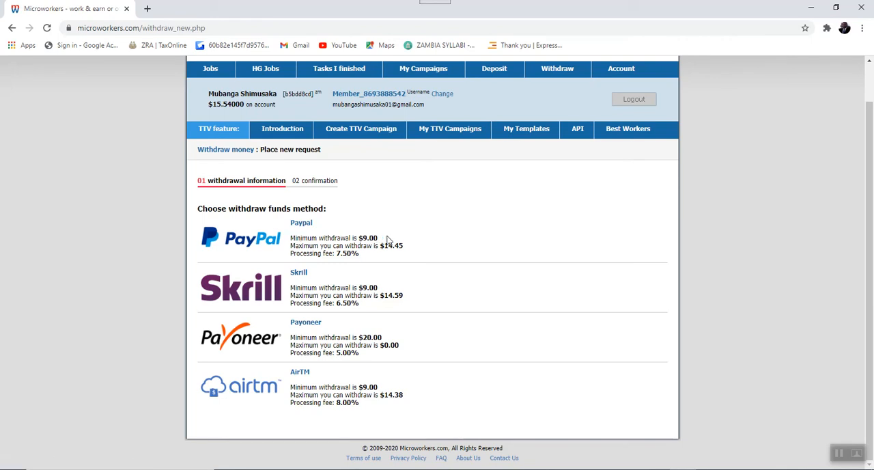
pyautogui.moveTo(364, 248)
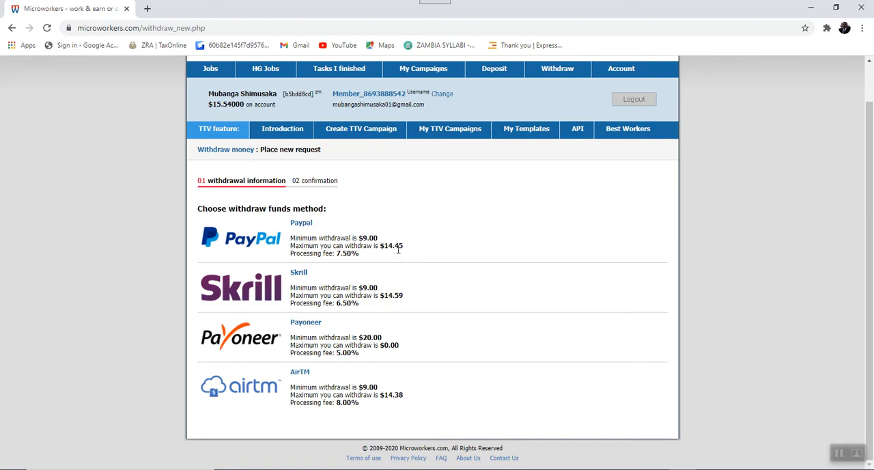
pyautogui.moveTo(342, 254)
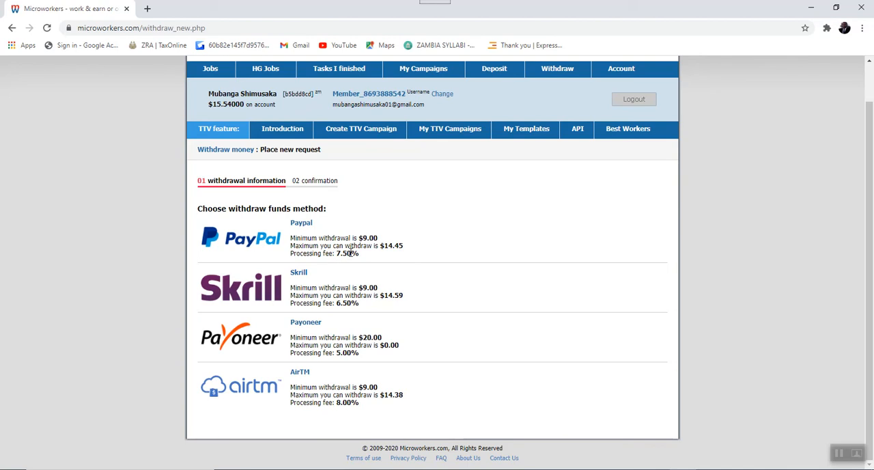
pyautogui.moveTo(305, 284)
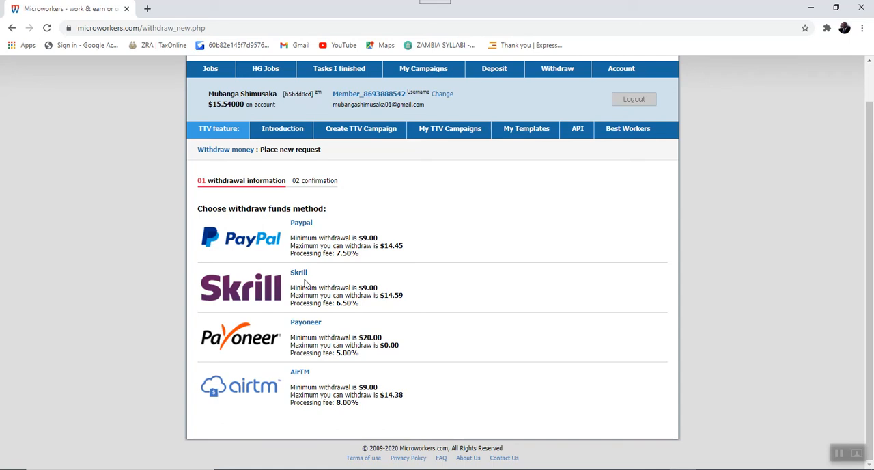
pyautogui.moveTo(239, 287)
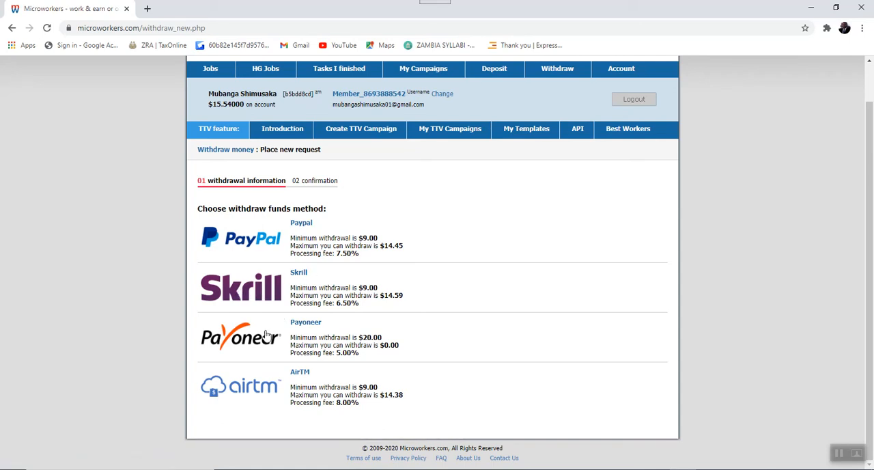
pyautogui.moveTo(216, 405)
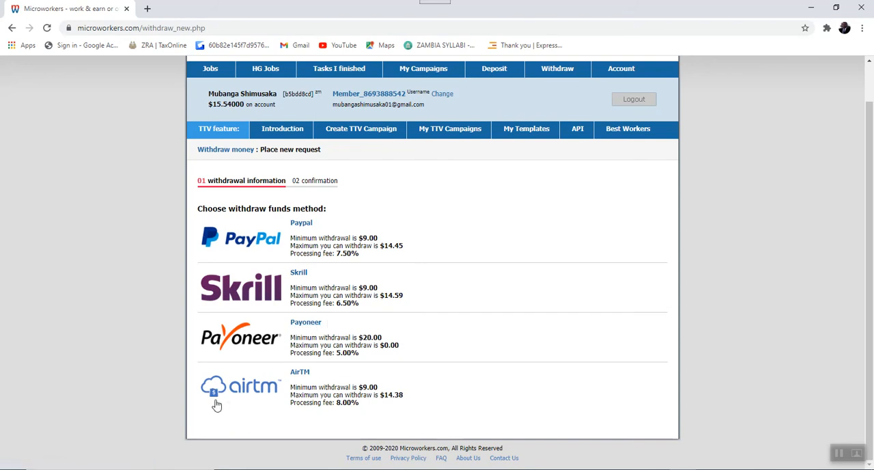
pyautogui.moveTo(296, 383)
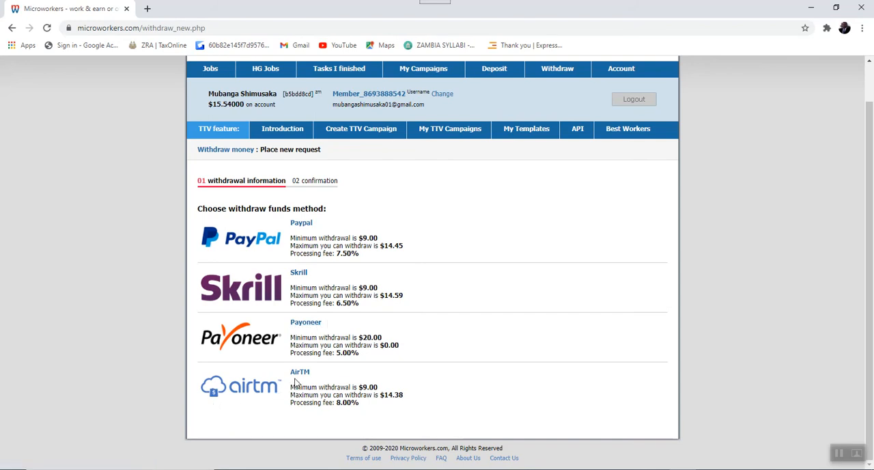
pyautogui.moveTo(262, 279)
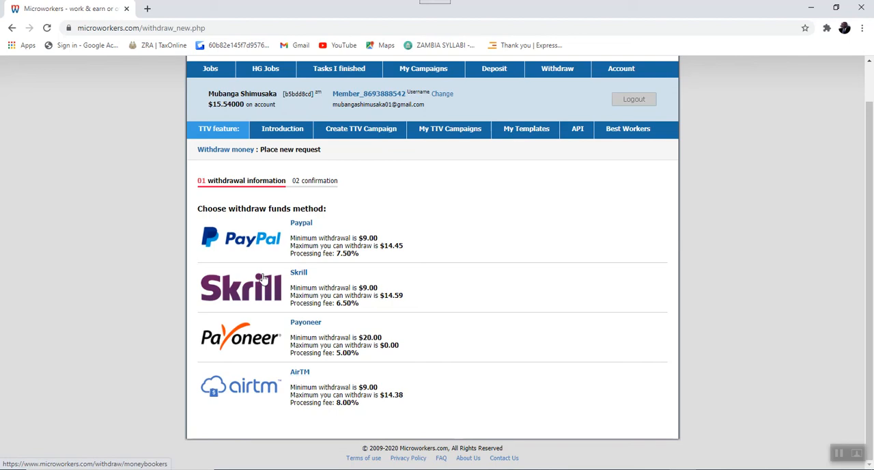
pyautogui.moveTo(229, 339)
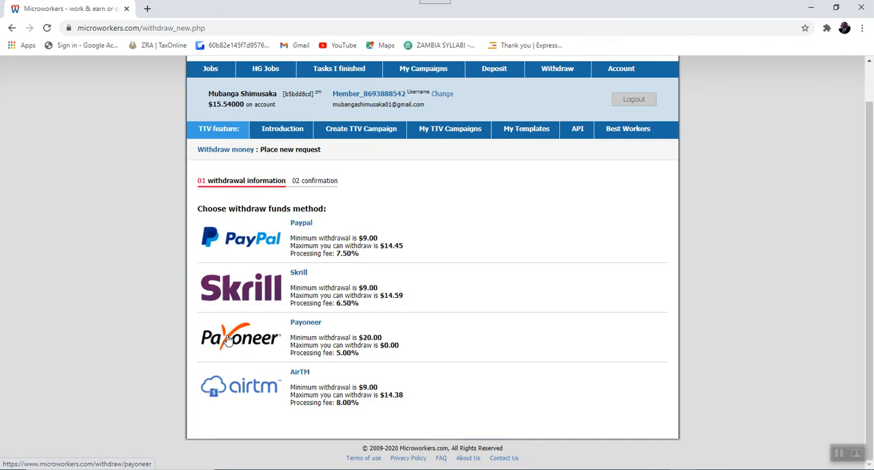
pyautogui.scroll(3)
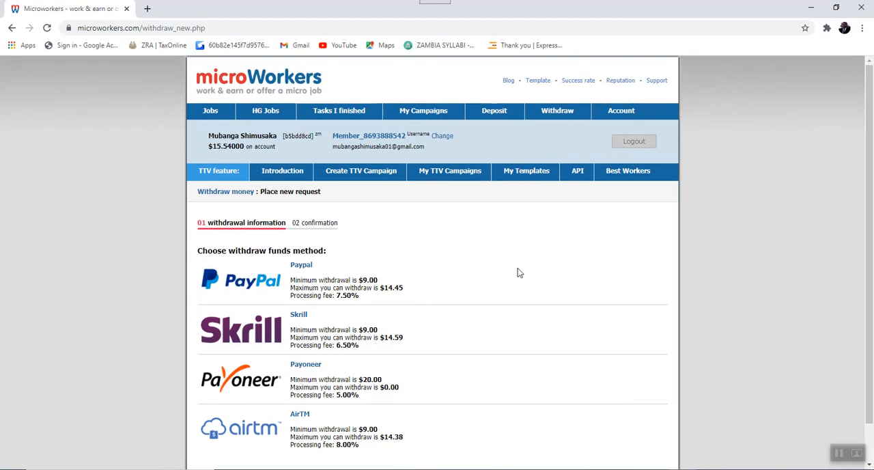
# Return to the Withdraw overview with its $15.54 balance, then select Account
pyautogui.click(557, 110)
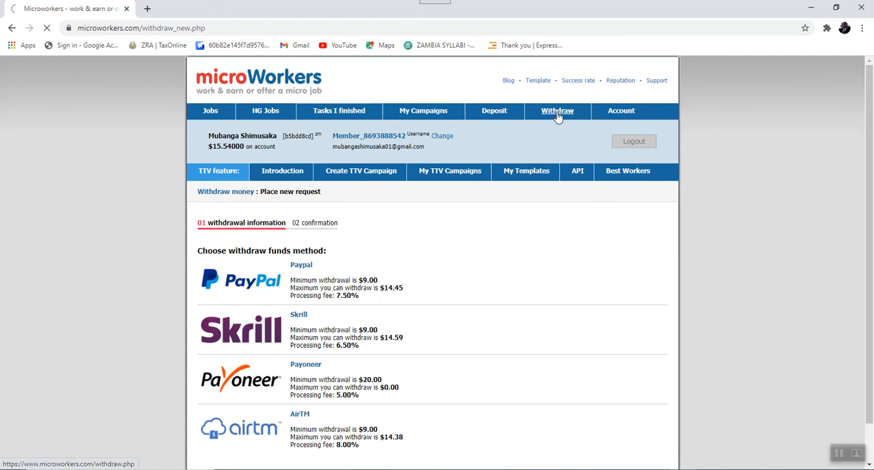
pyautogui.click(558, 110)
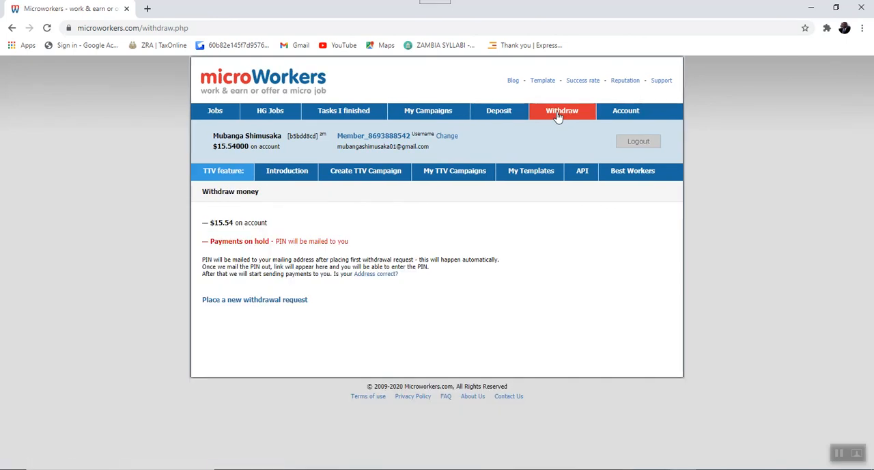
pyautogui.moveTo(625, 111)
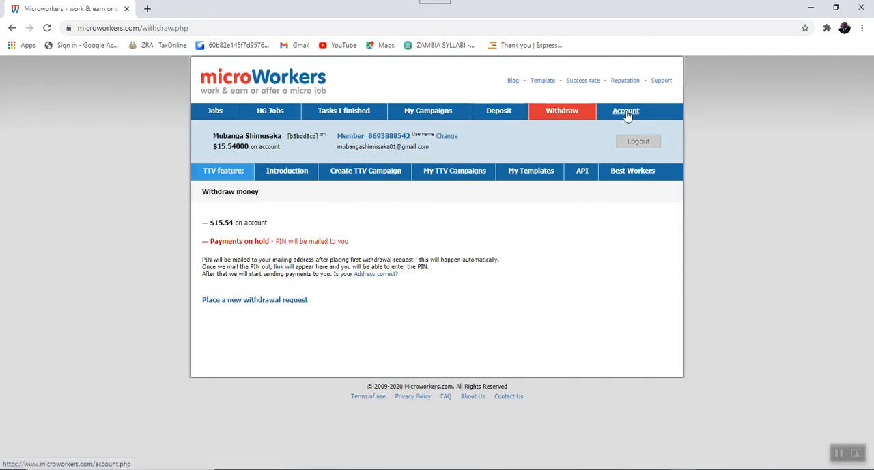
pyautogui.click(626, 111)
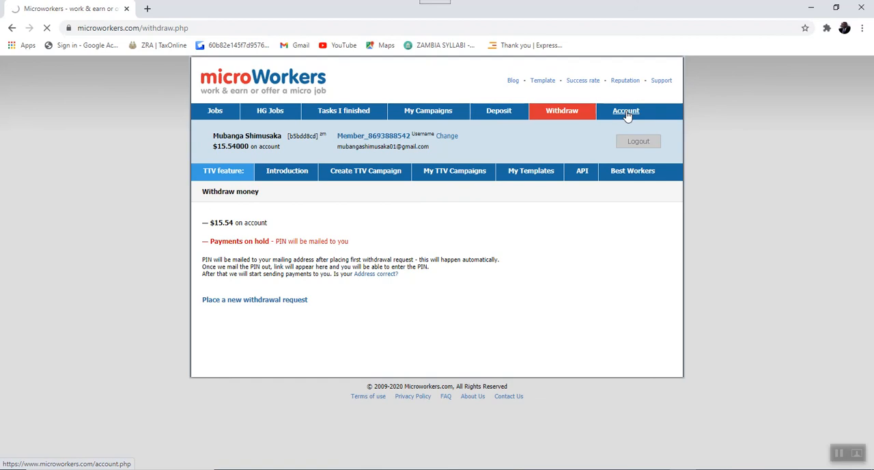
# Scroll through My Account's contact details, verified phone, email, password and API keys
pyautogui.click(625, 110)
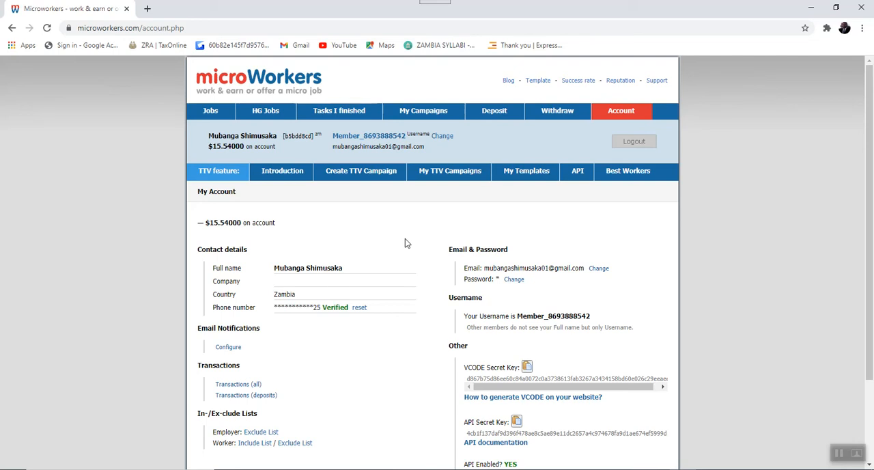
pyautogui.scroll(-3)
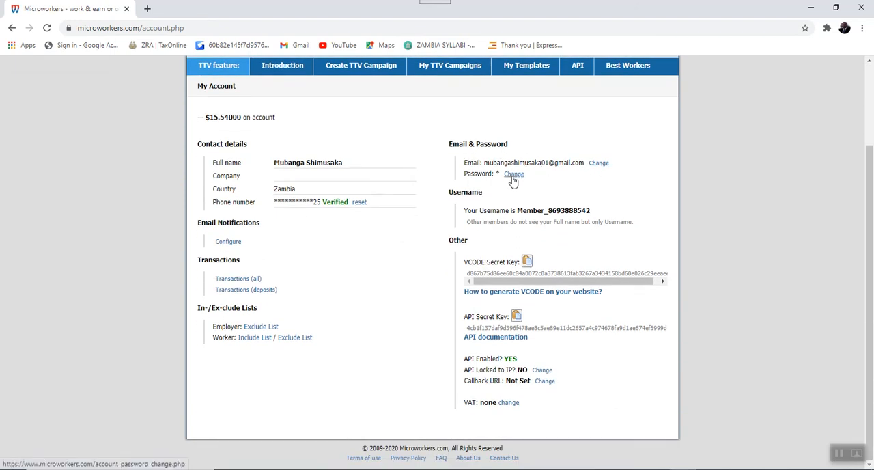
pyautogui.moveTo(514, 175)
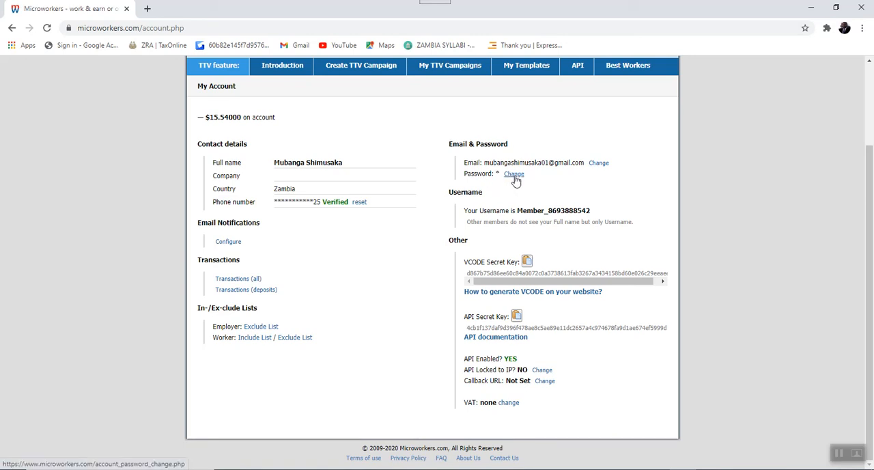
pyautogui.moveTo(491, 193)
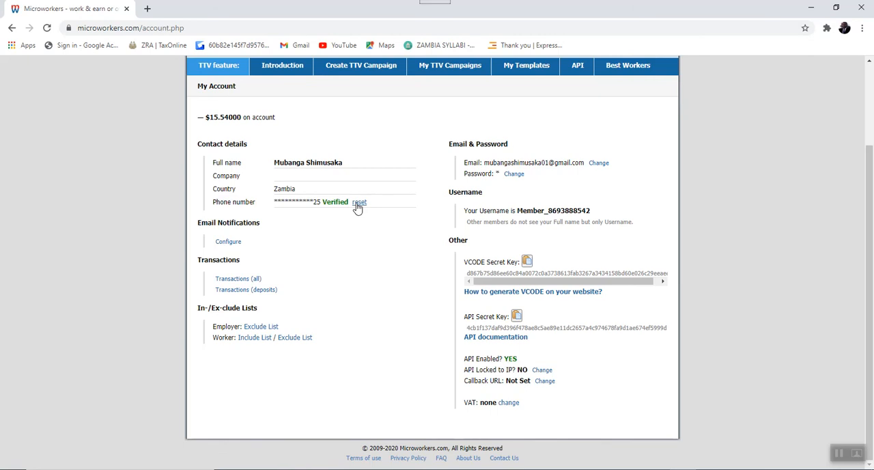
pyautogui.moveTo(358, 202)
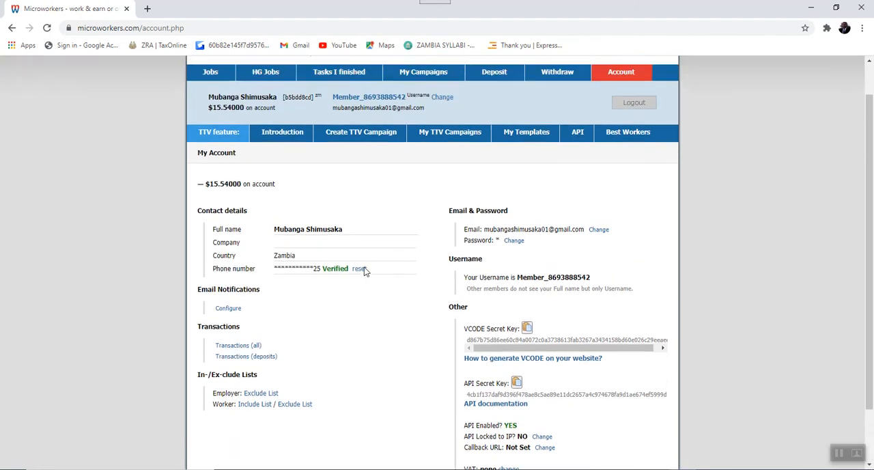
pyautogui.scroll(3)
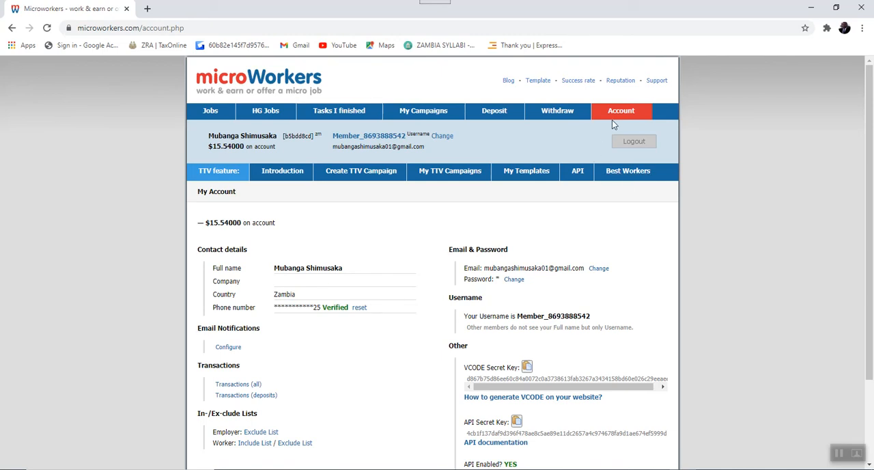
pyautogui.moveTo(568, 147)
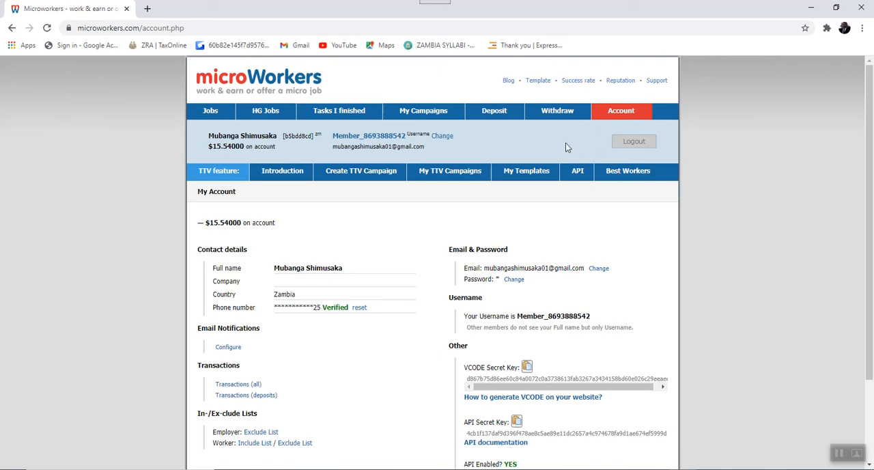
pyautogui.moveTo(522, 80)
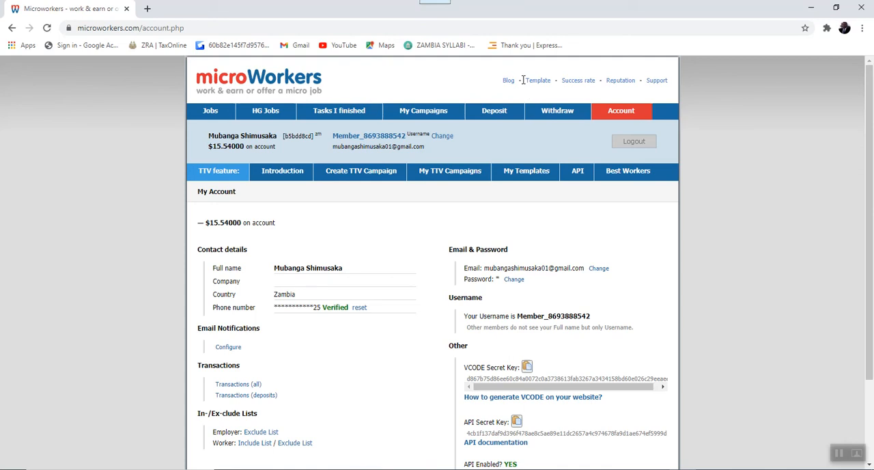
pyautogui.moveTo(545, 77)
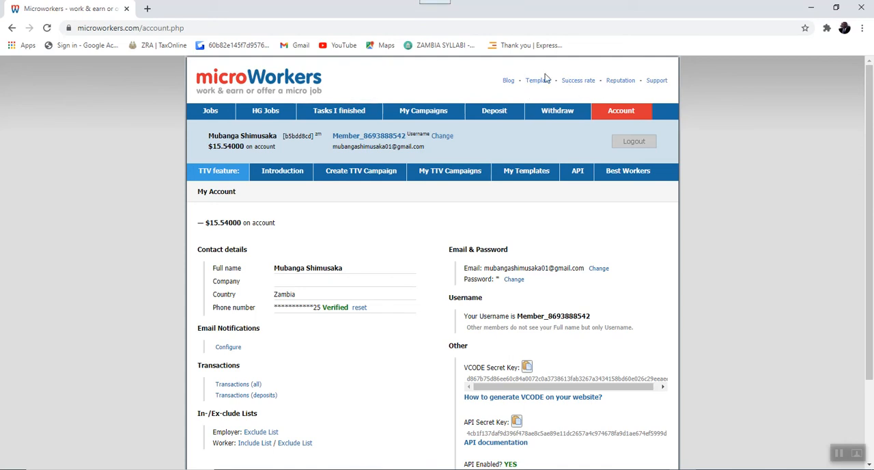
pyautogui.moveTo(631, 92)
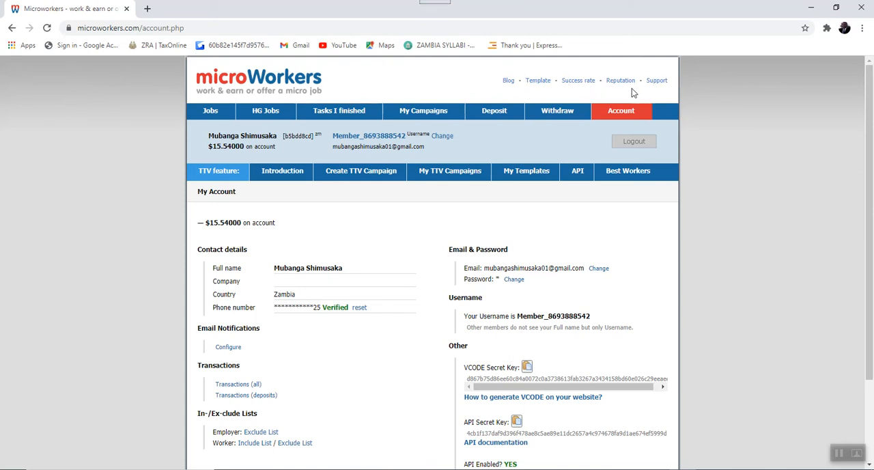
pyautogui.moveTo(577, 89)
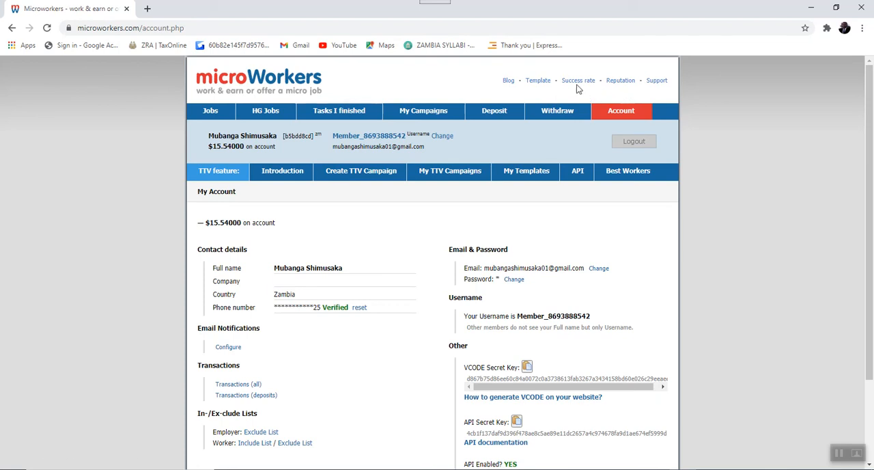
pyautogui.click(578, 80)
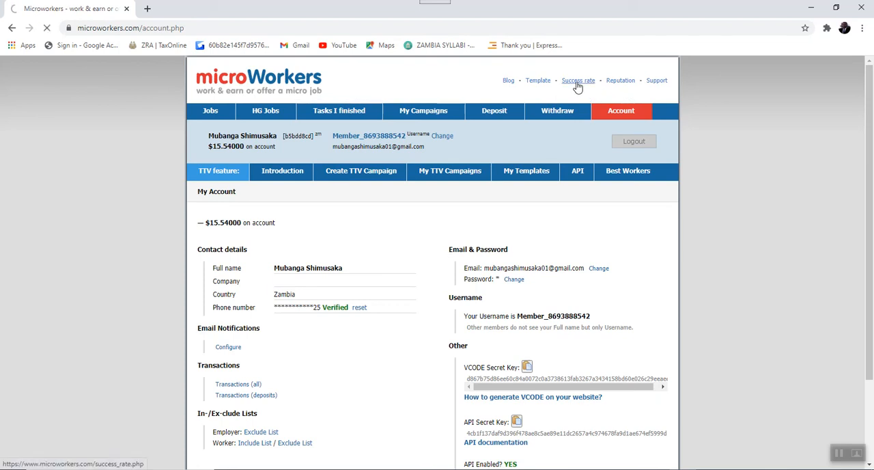
pyautogui.click(578, 79)
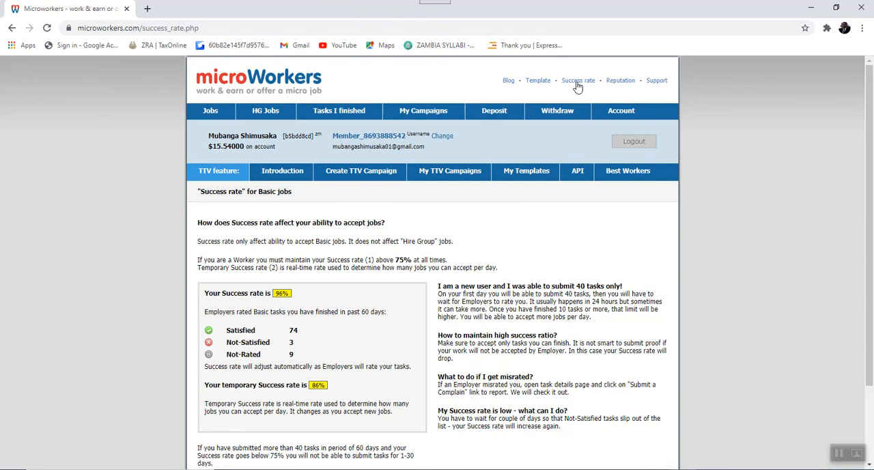
pyautogui.scroll(-3)
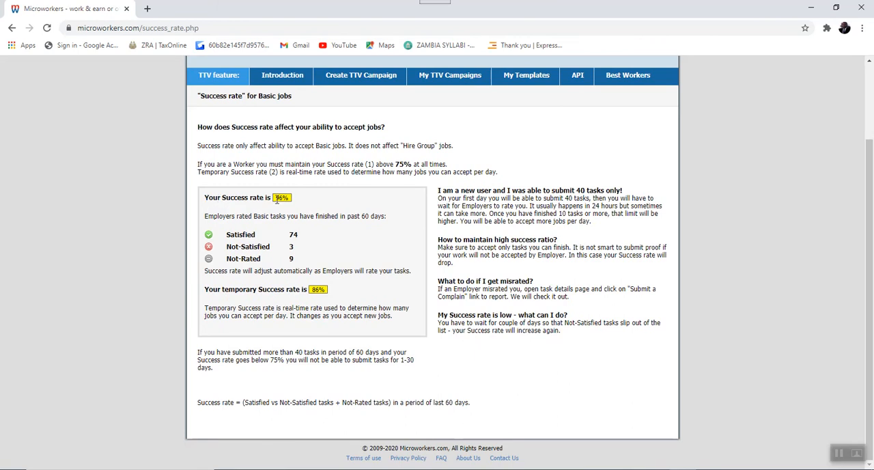
pyautogui.moveTo(296, 209)
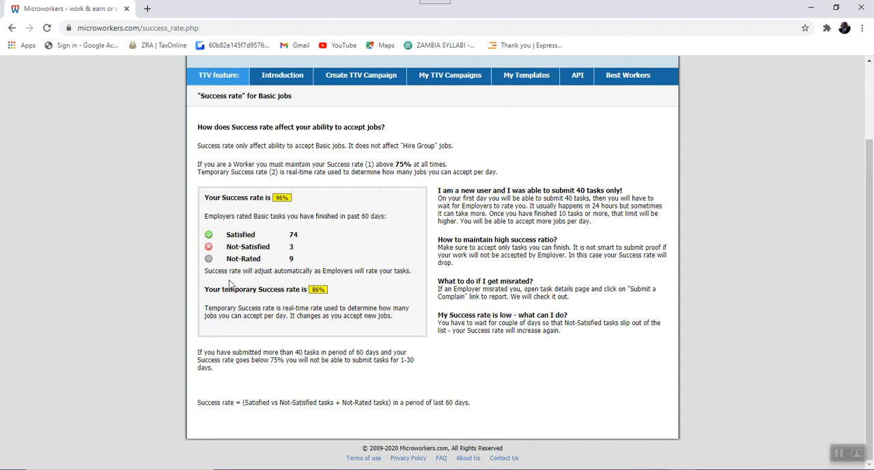
pyautogui.moveTo(387, 269)
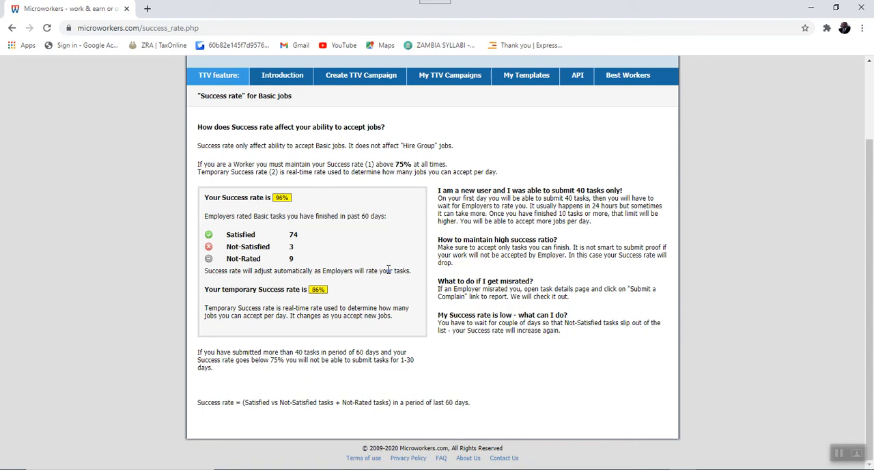
pyautogui.moveTo(306, 290)
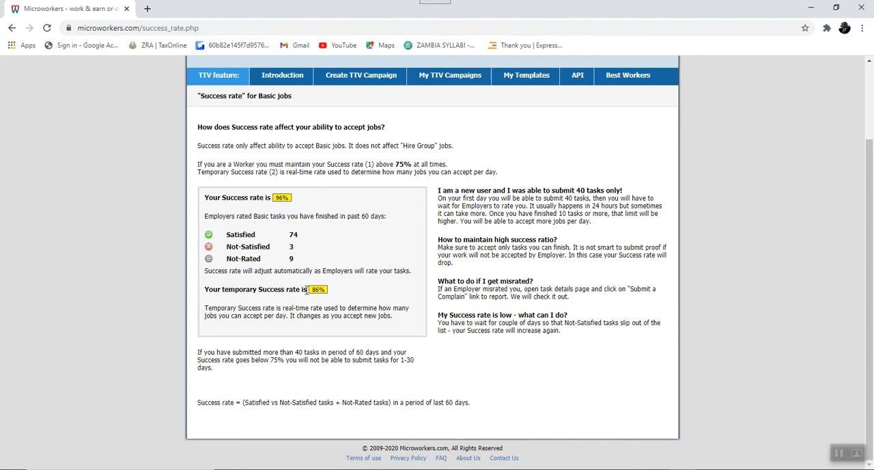
pyautogui.moveTo(234, 258)
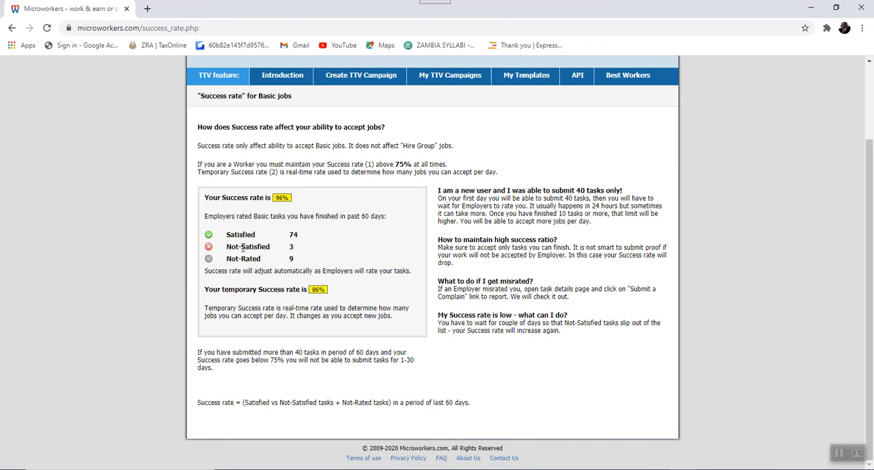
pyautogui.moveTo(297, 252)
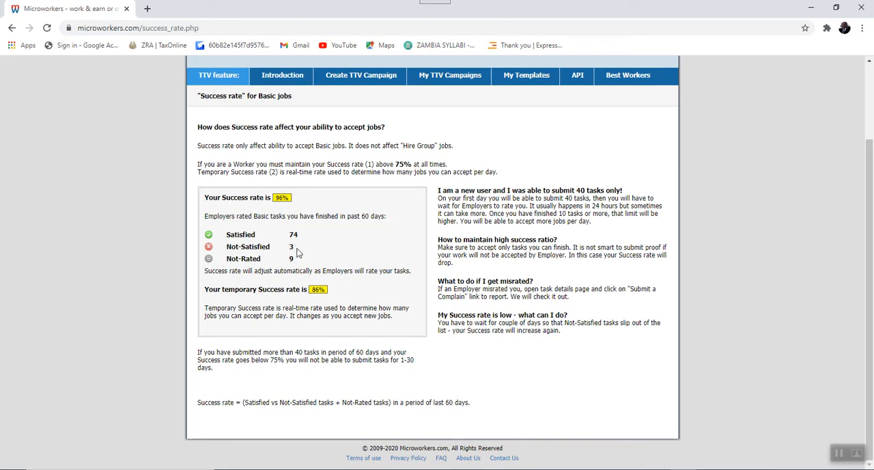
pyautogui.moveTo(248, 299)
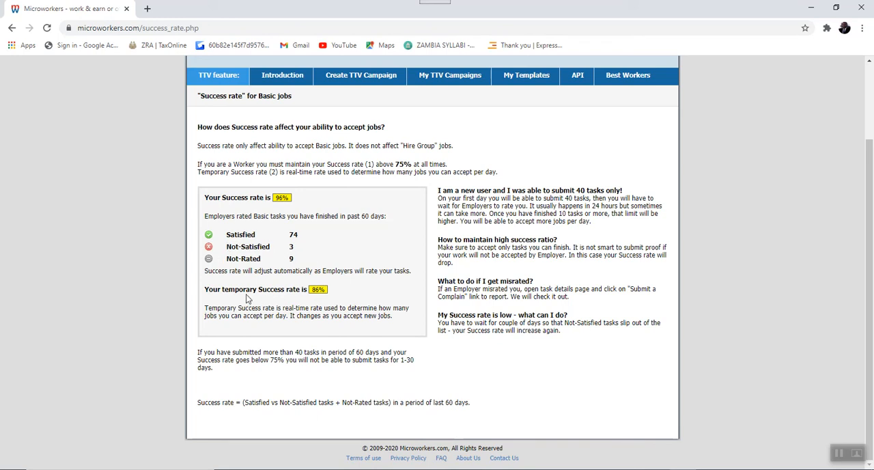
pyautogui.moveTo(331, 292)
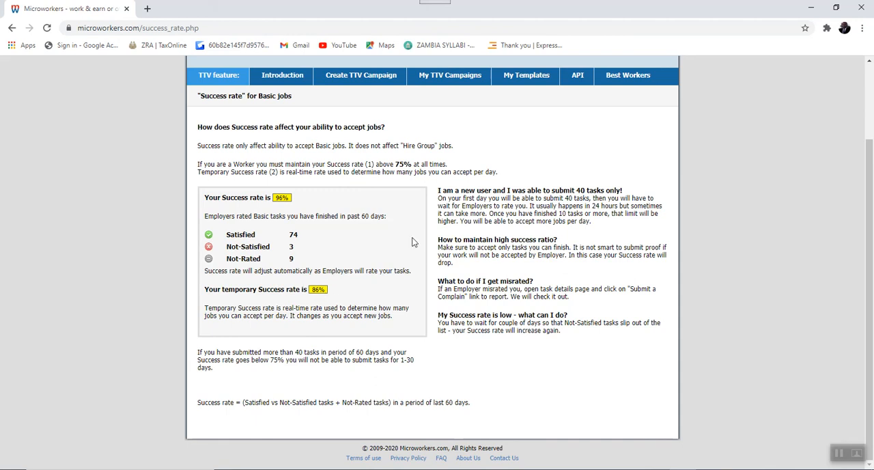
pyautogui.scroll(3)
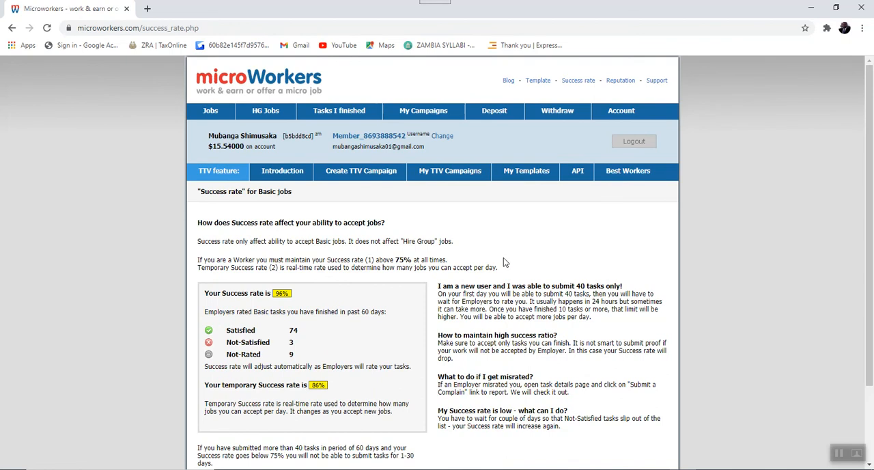
pyautogui.moveTo(578, 80)
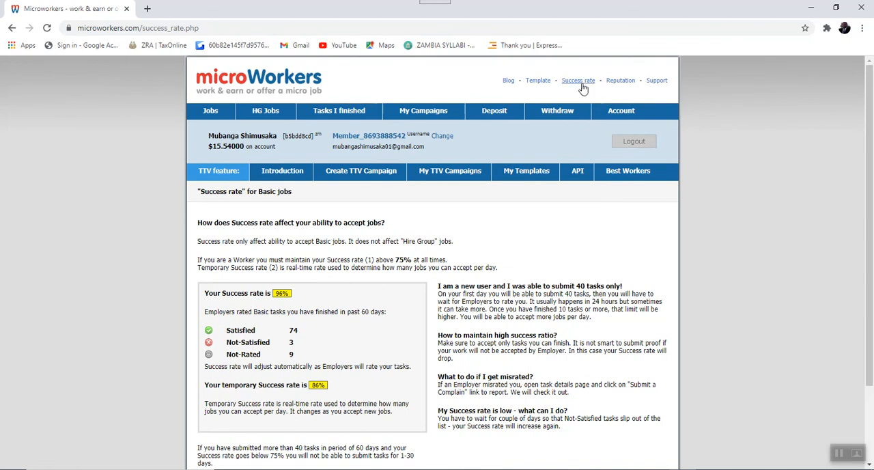
pyautogui.moveTo(620, 80)
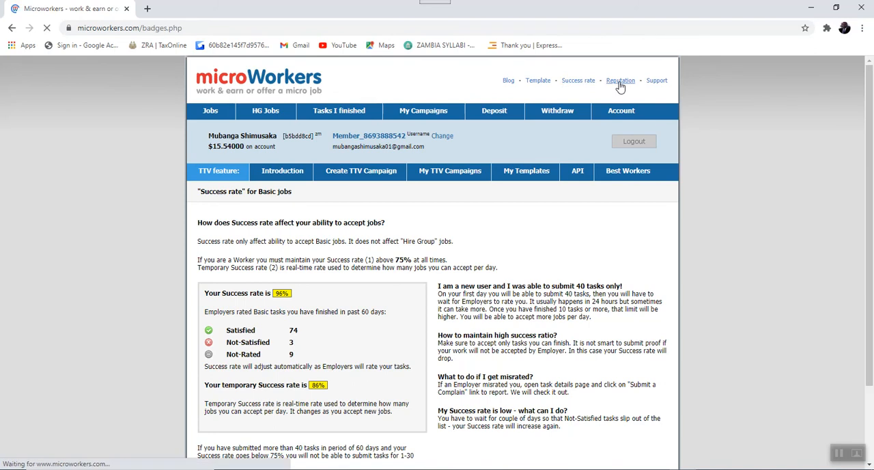
# Open Your Reputation and browse category star badges, e.g. General 4.8/5 from 189 tasks
pyautogui.click(620, 79)
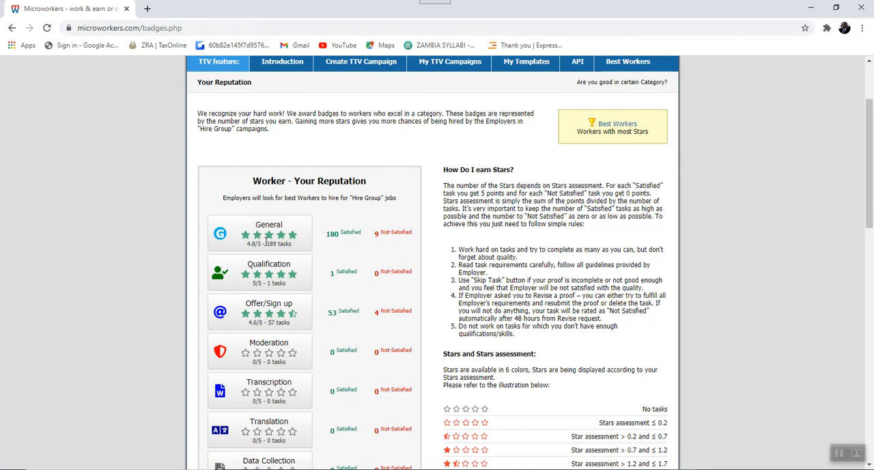
pyautogui.scroll(-3)
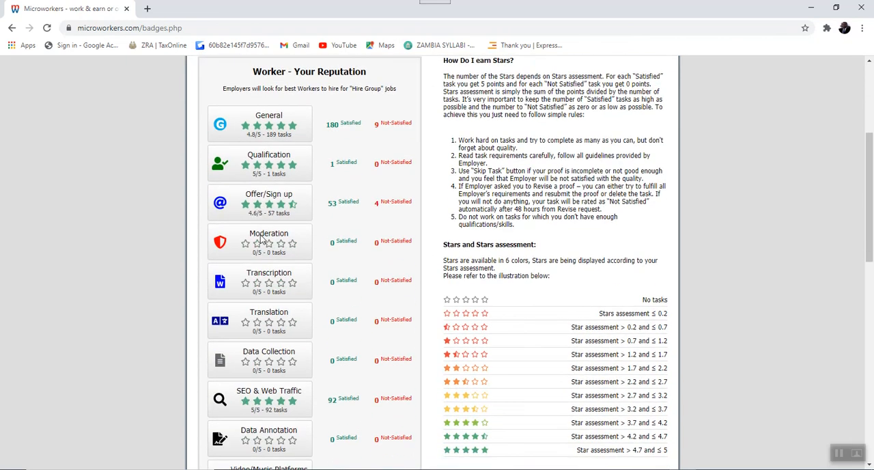
pyautogui.scroll(3)
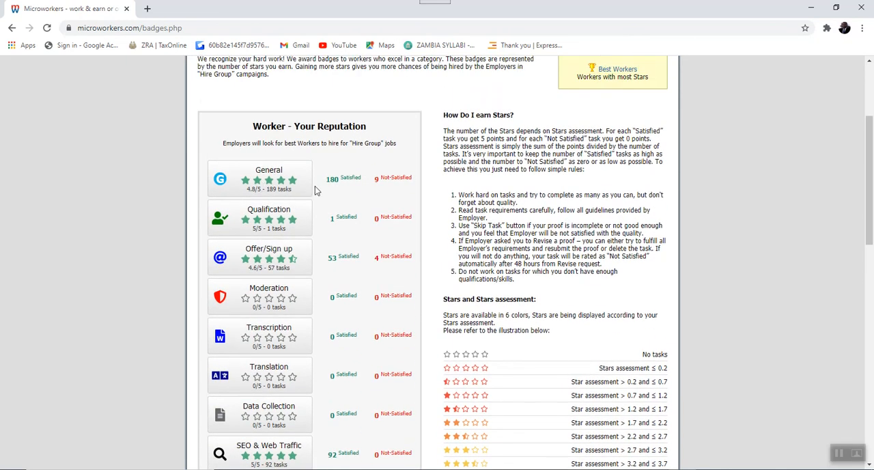
pyautogui.moveTo(328, 188)
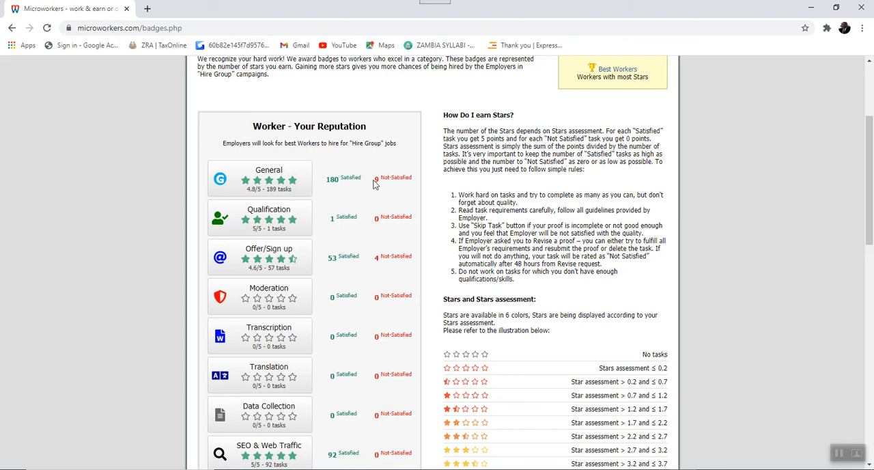
pyautogui.moveTo(243, 229)
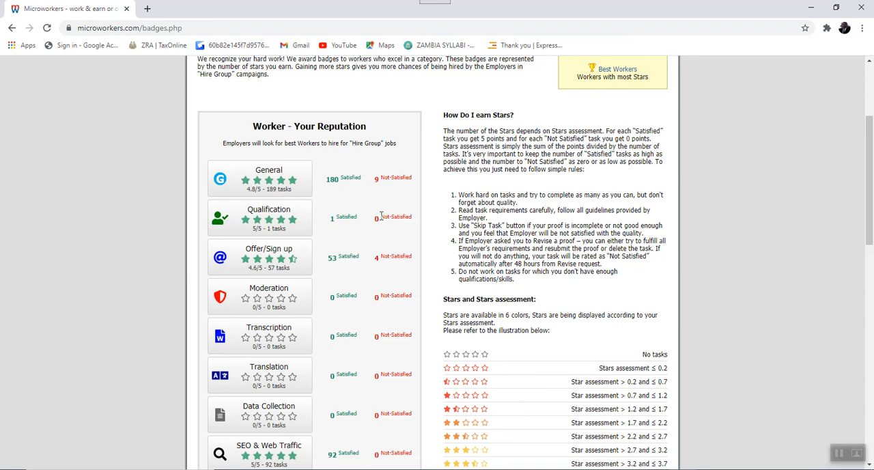
pyautogui.moveTo(403, 226)
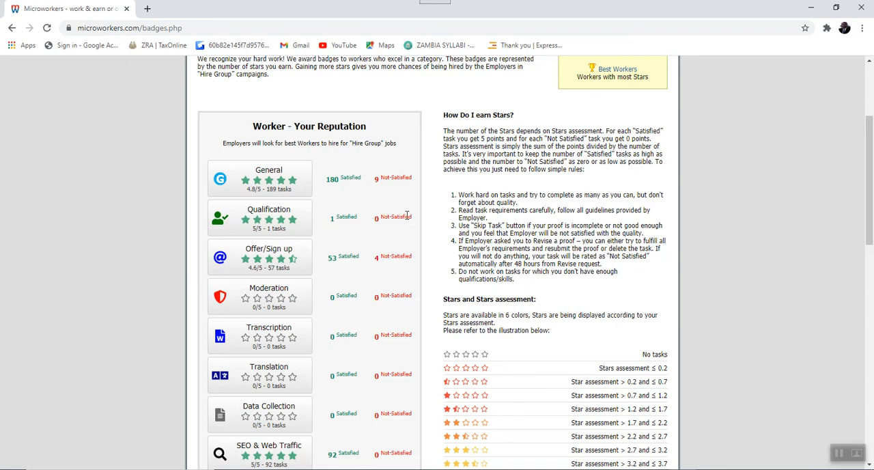
pyautogui.scroll(-3)
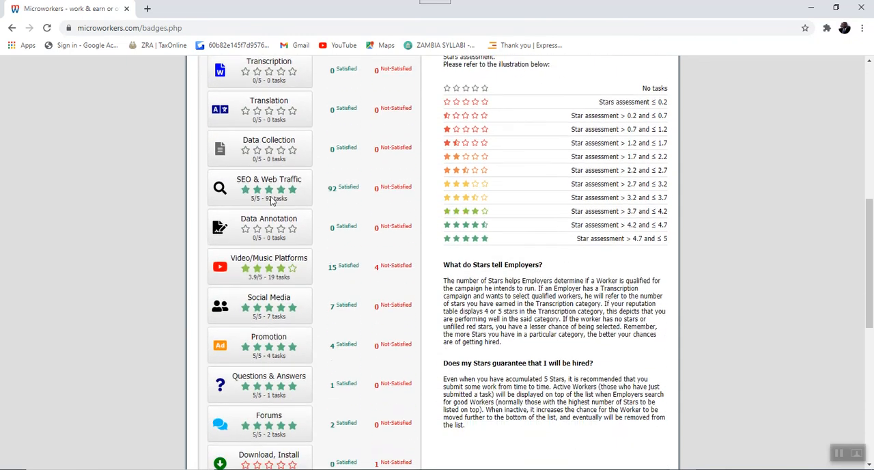
pyautogui.scroll(-3)
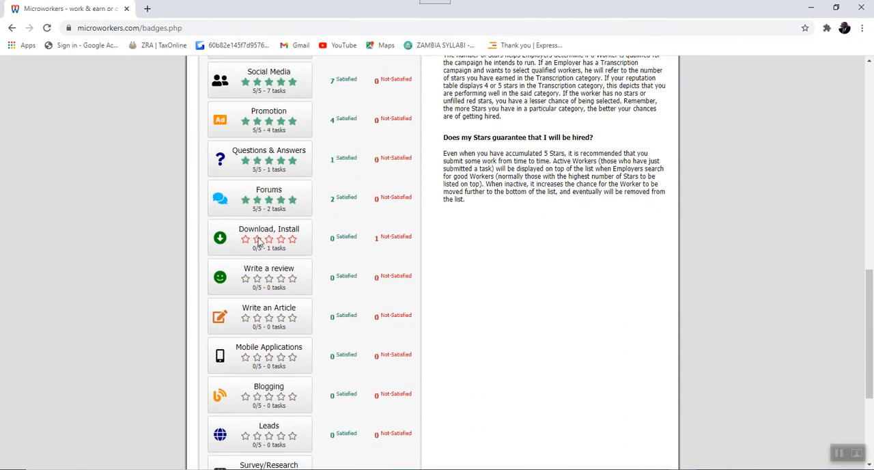
pyautogui.scroll(-3)
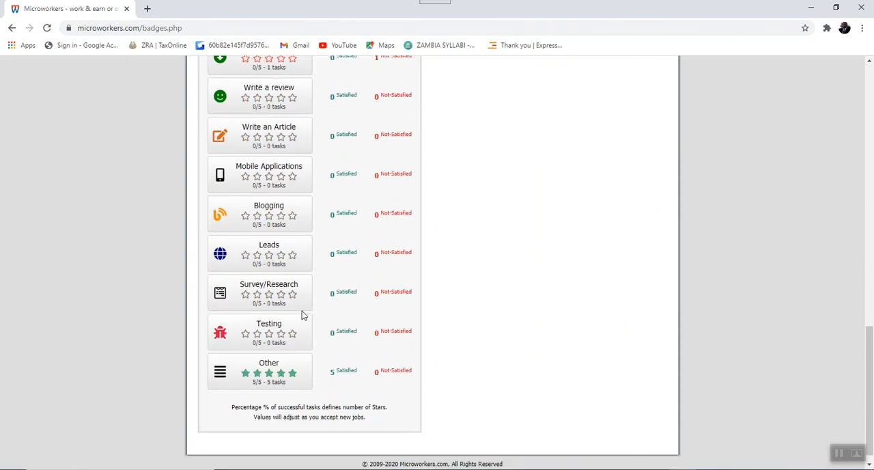
pyautogui.scroll(3)
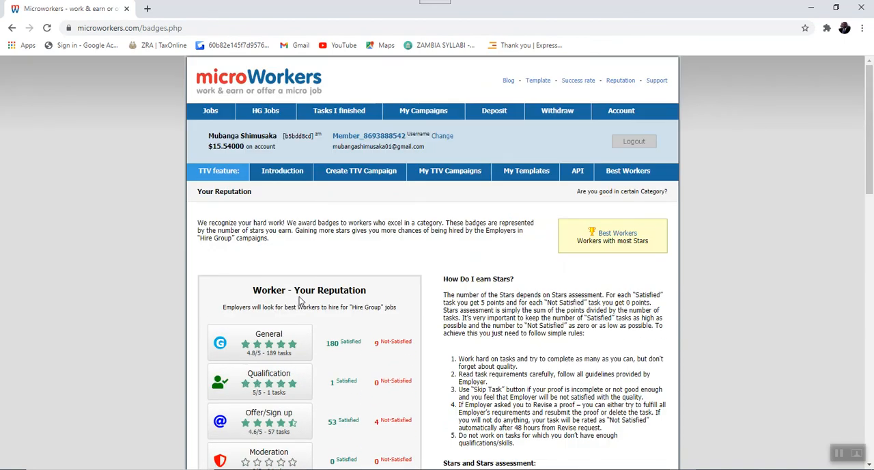
pyautogui.scroll(-3)
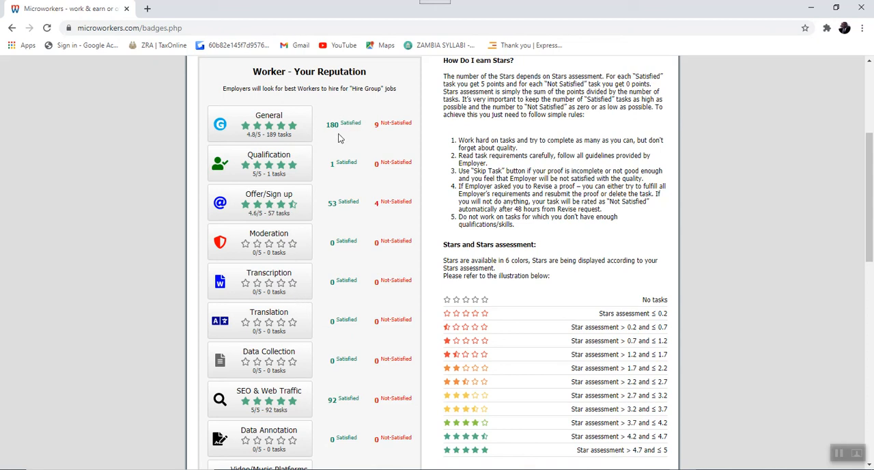
pyautogui.moveTo(350, 392)
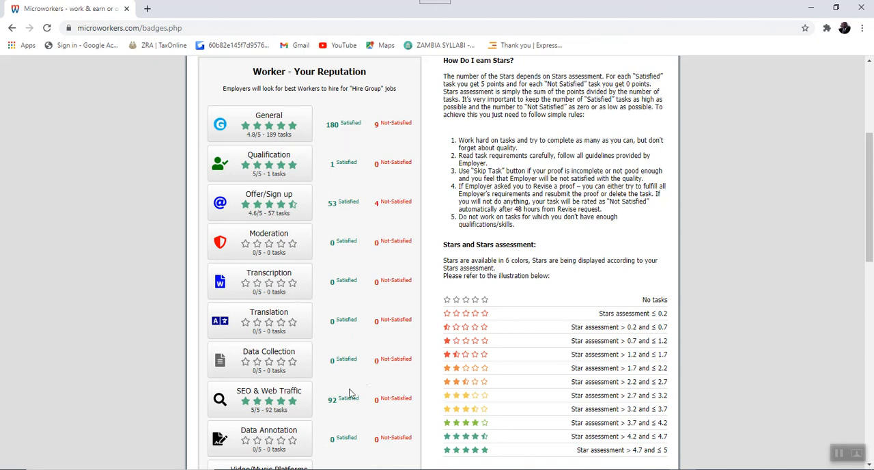
pyautogui.scroll(3)
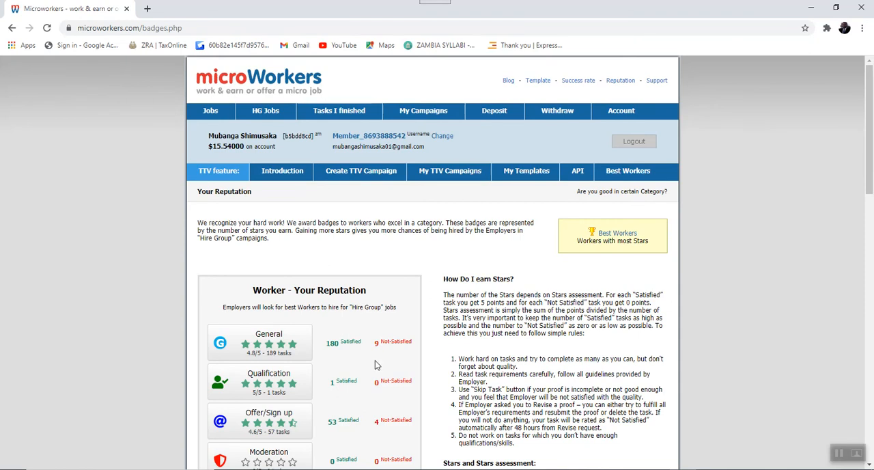
pyautogui.moveTo(455, 244)
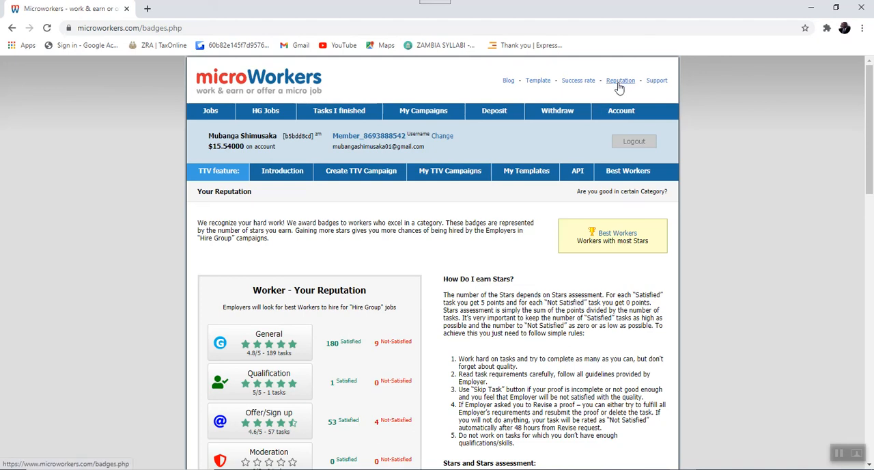
pyautogui.moveTo(618, 82)
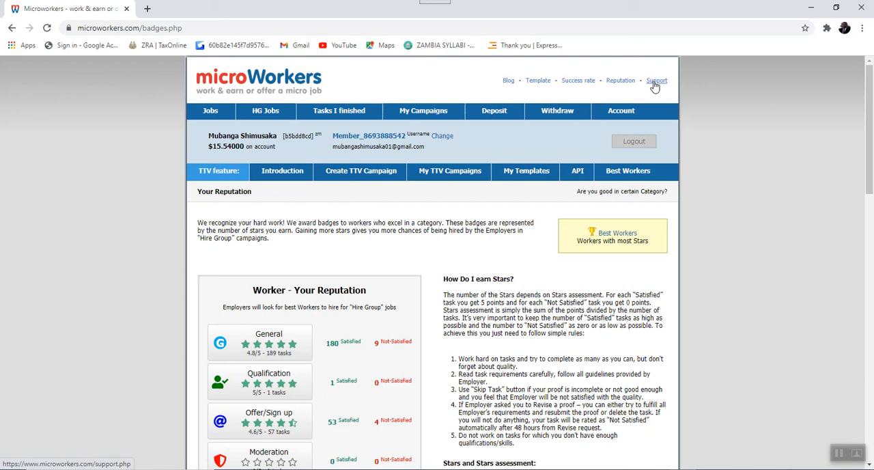
# Open Support with its inbox, sent and trash folders and select Frequently asked questions
pyautogui.click(656, 80)
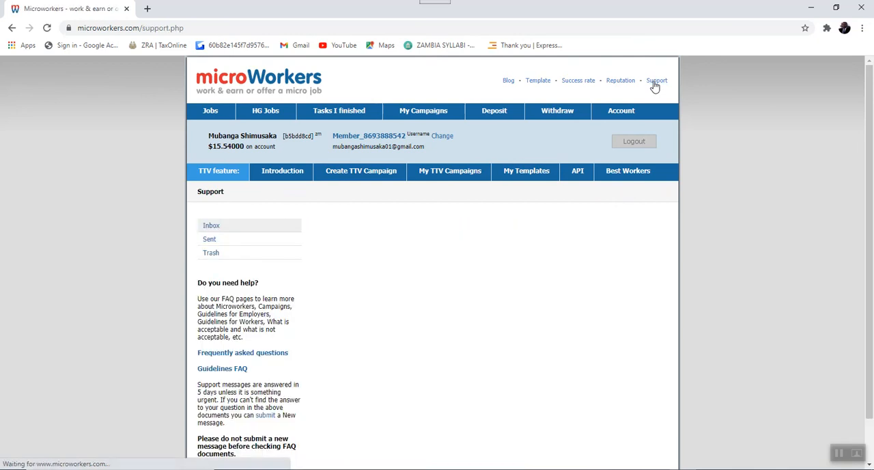
pyautogui.scroll(-3)
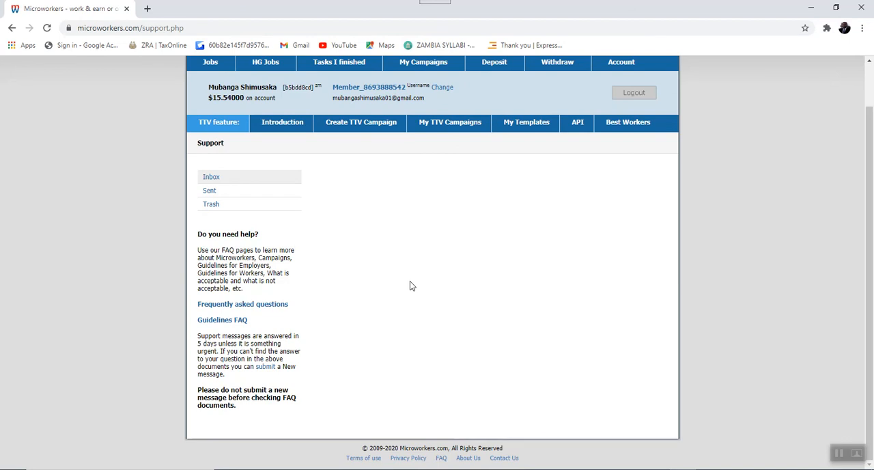
pyautogui.moveTo(353, 234)
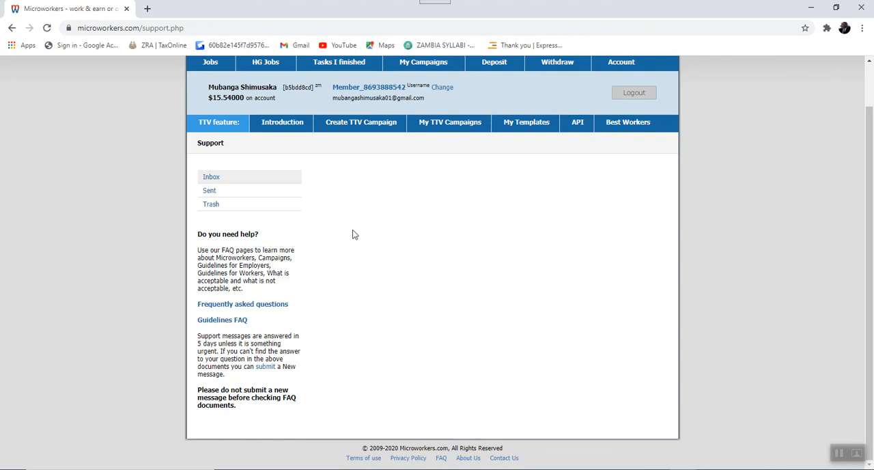
pyautogui.moveTo(364, 262)
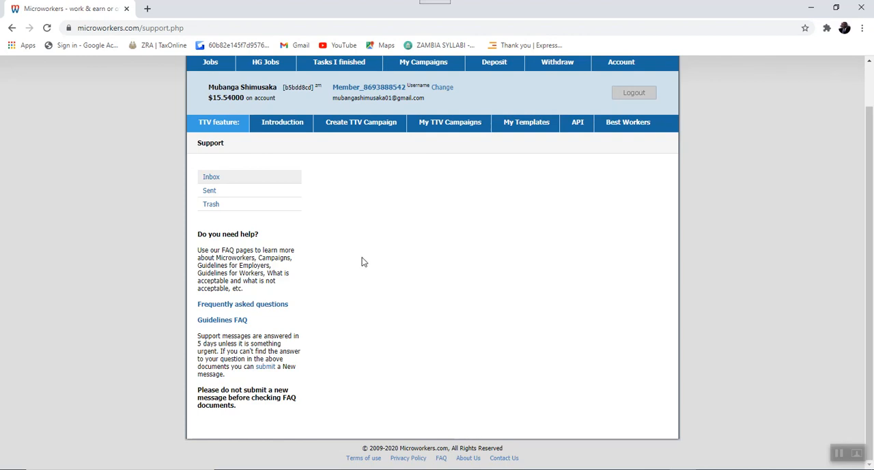
pyautogui.click(242, 304)
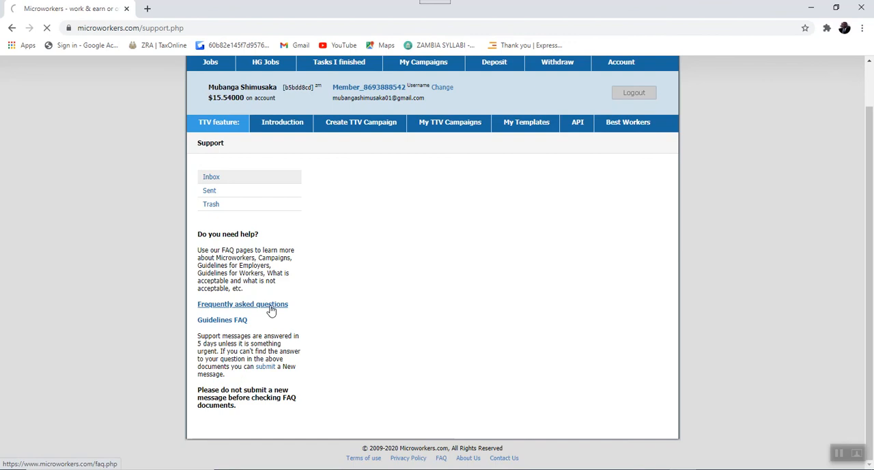
# Scroll through FAQ answers on PINs, withdrawals, campaigns and CSV files, ending at the top
pyautogui.click(242, 304)
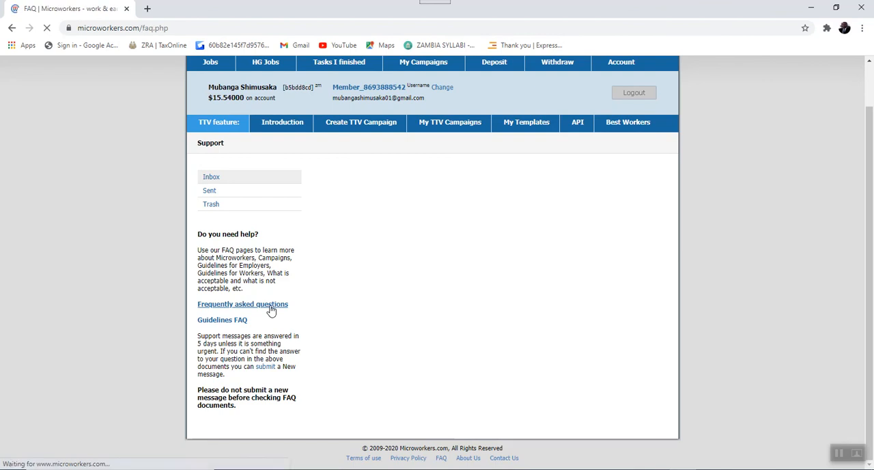
pyautogui.click(242, 303)
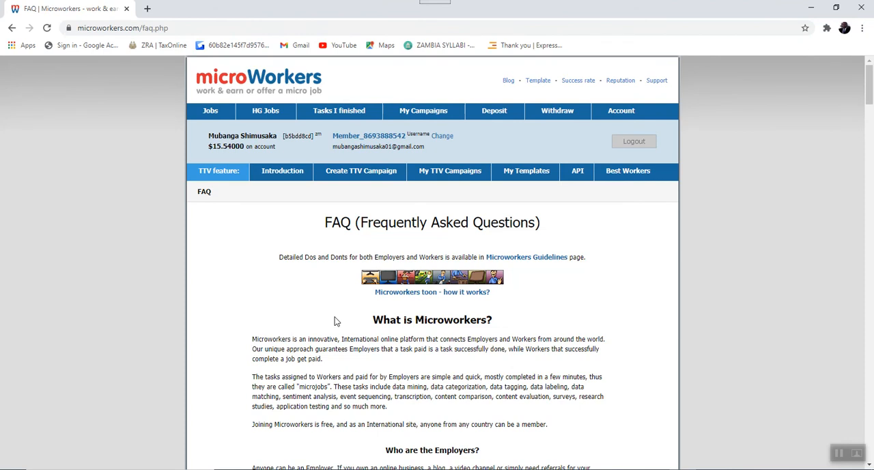
pyautogui.scroll(-3)
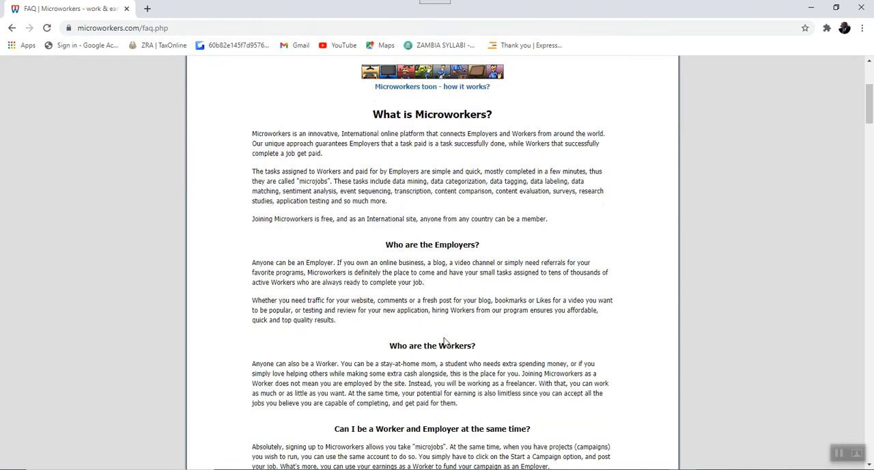
pyautogui.scroll(3)
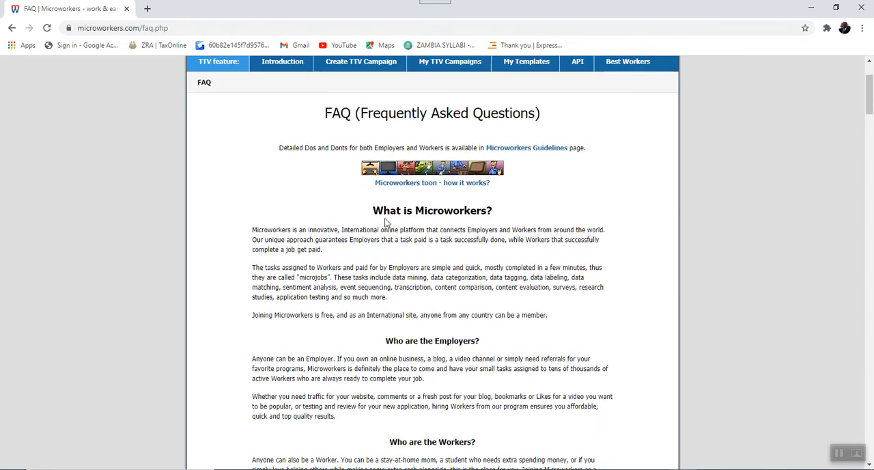
pyautogui.moveTo(540, 290)
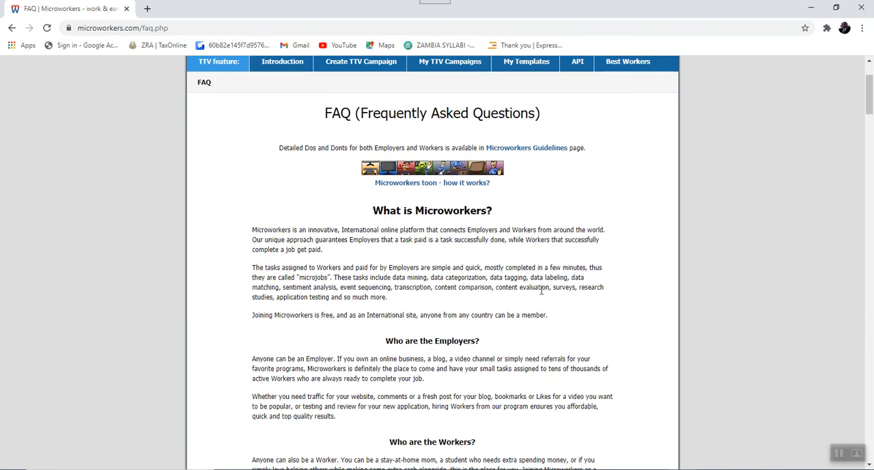
pyautogui.scroll(-3)
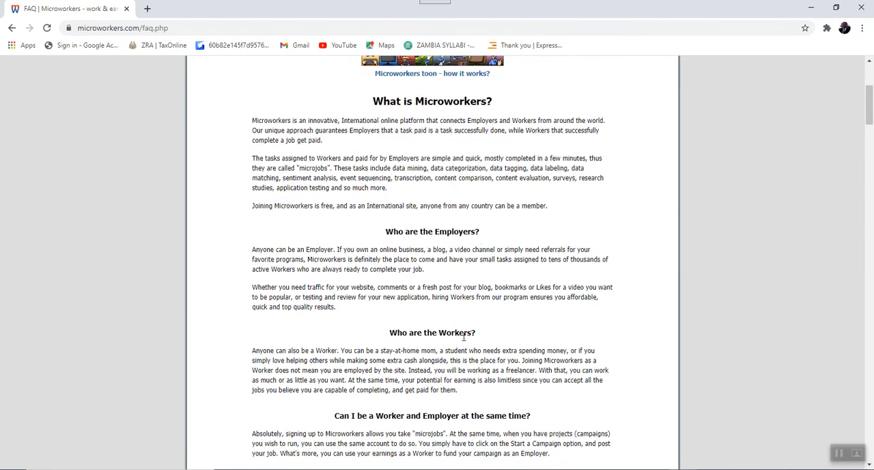
pyautogui.scroll(-3)
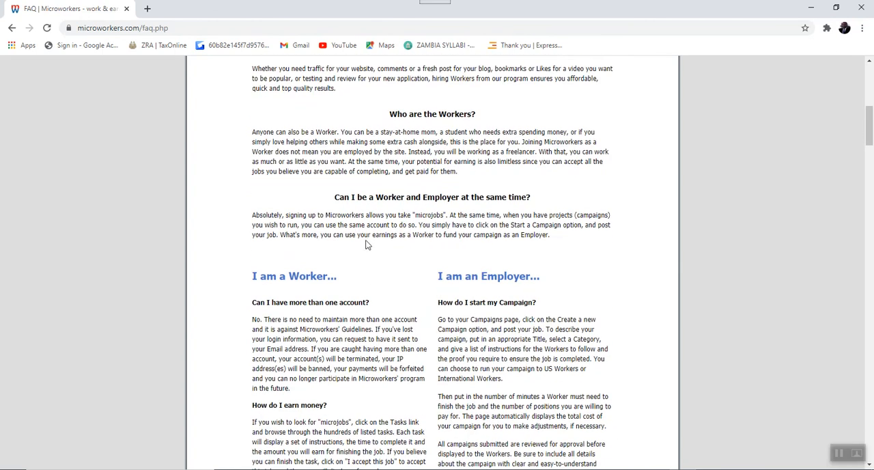
pyautogui.moveTo(381, 207)
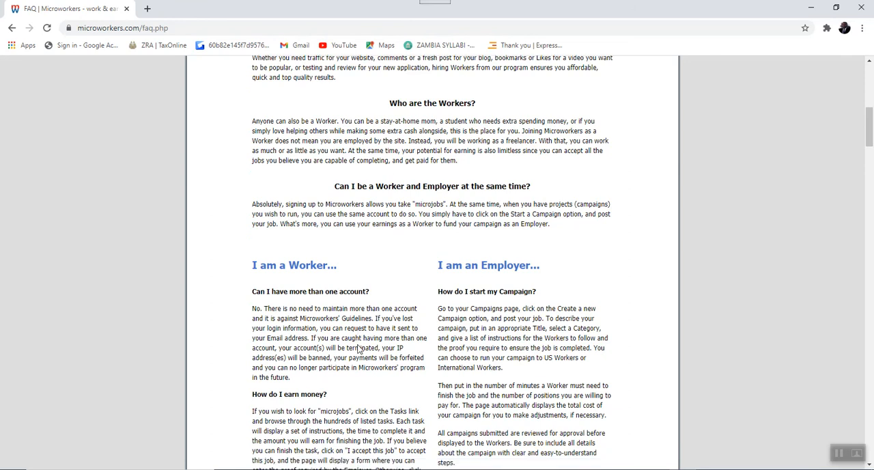
pyautogui.scroll(-3)
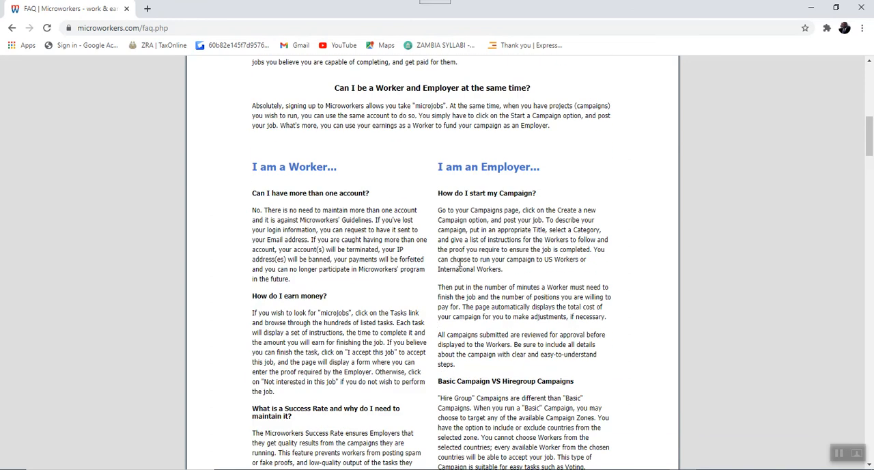
pyautogui.scroll(-3)
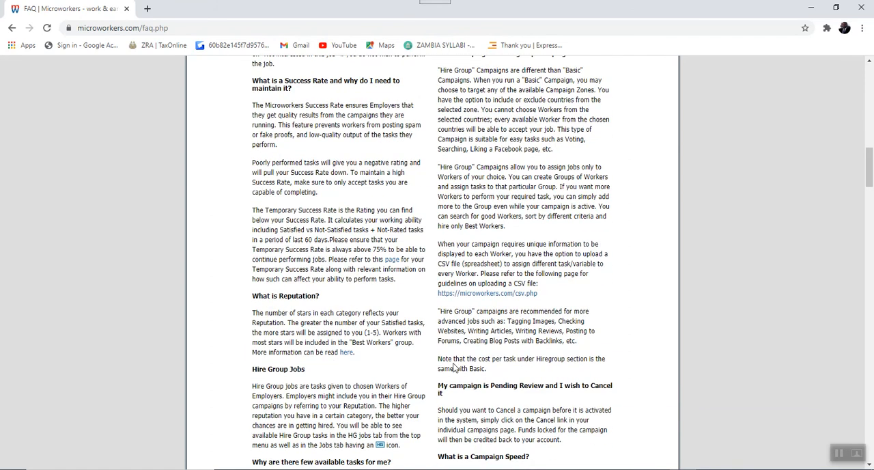
pyautogui.scroll(3)
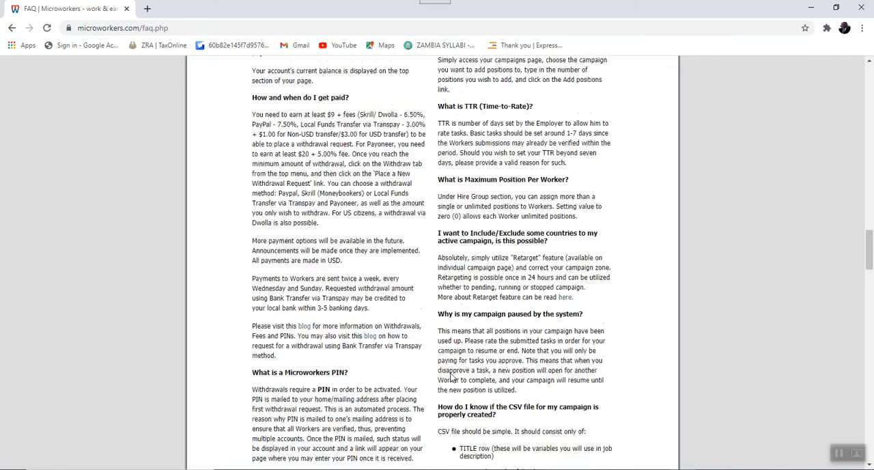
pyautogui.scroll(-3)
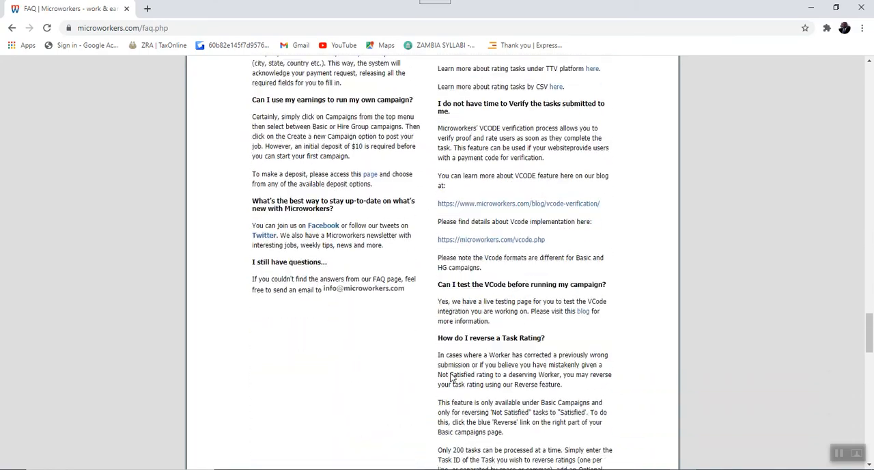
pyautogui.scroll(-3)
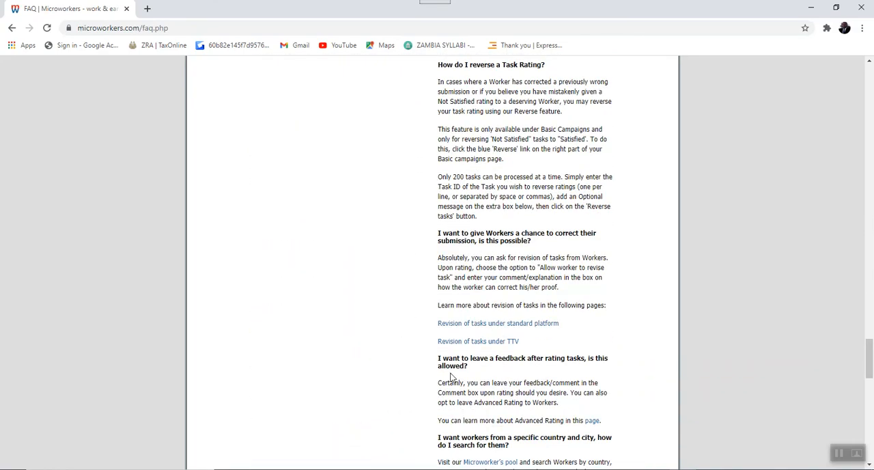
pyautogui.scroll(3)
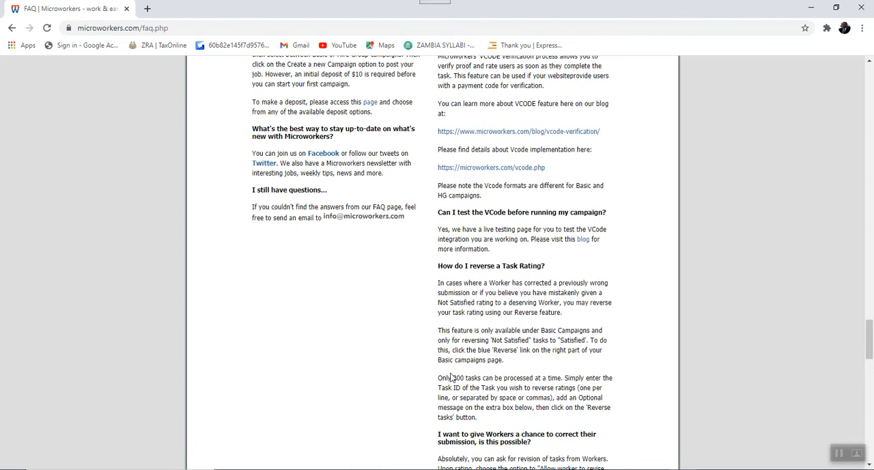
pyautogui.scroll(3)
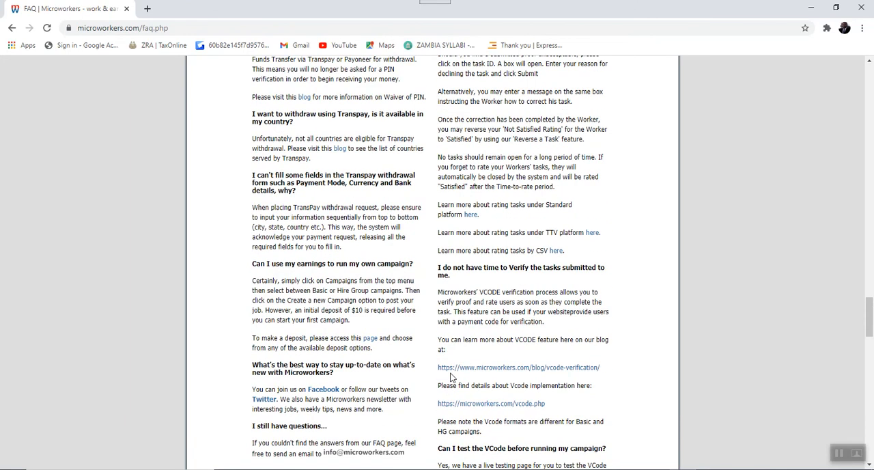
pyautogui.scroll(3)
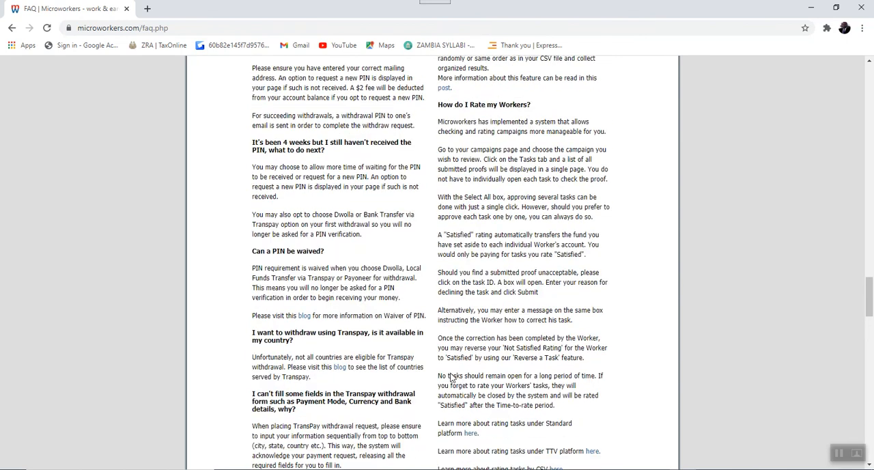
pyautogui.moveTo(517, 201)
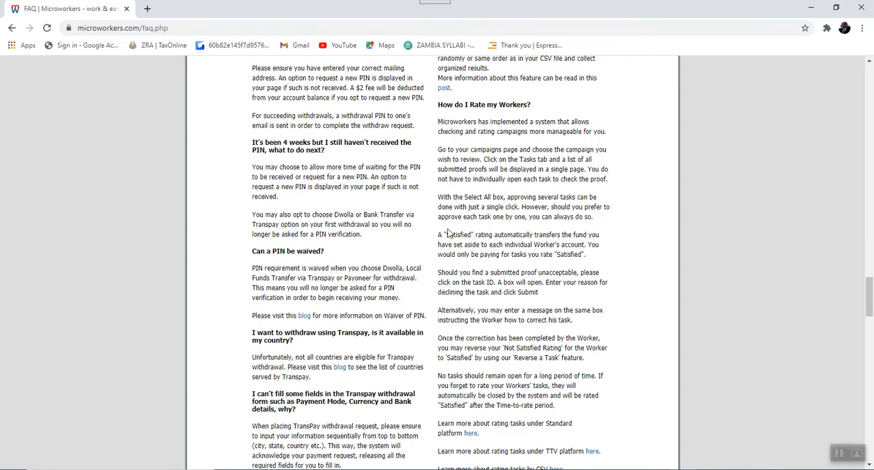
pyautogui.scroll(3)
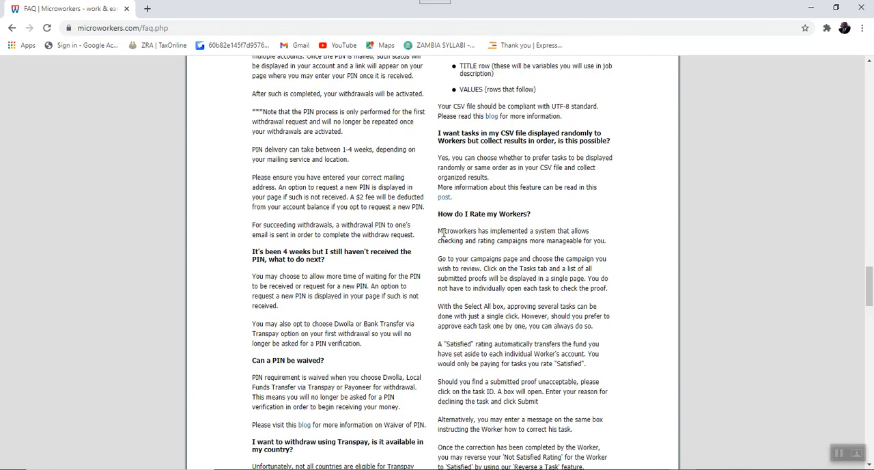
pyautogui.scroll(3)
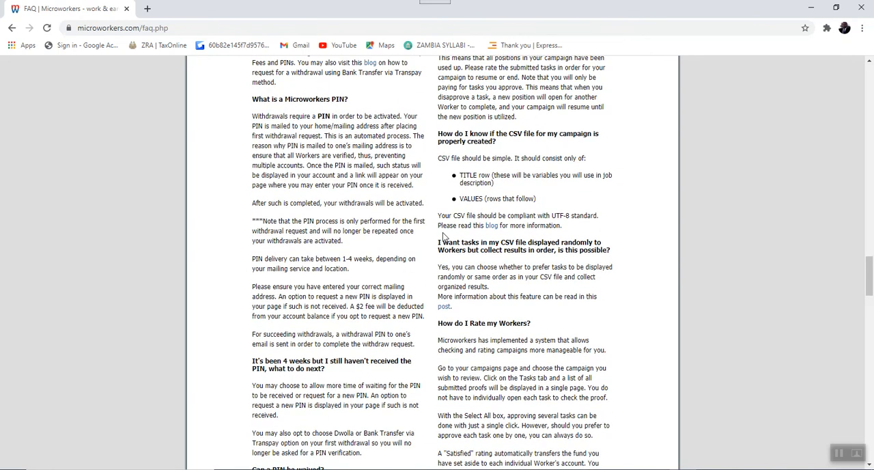
pyautogui.scroll(3)
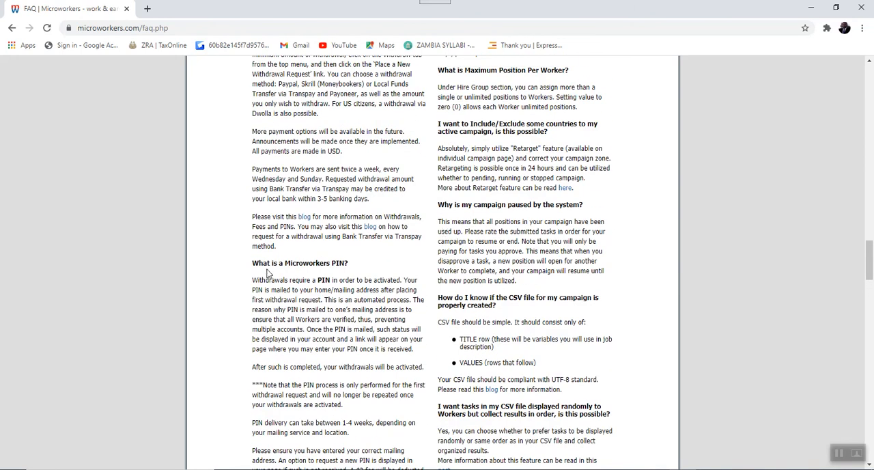
pyautogui.moveTo(338, 272)
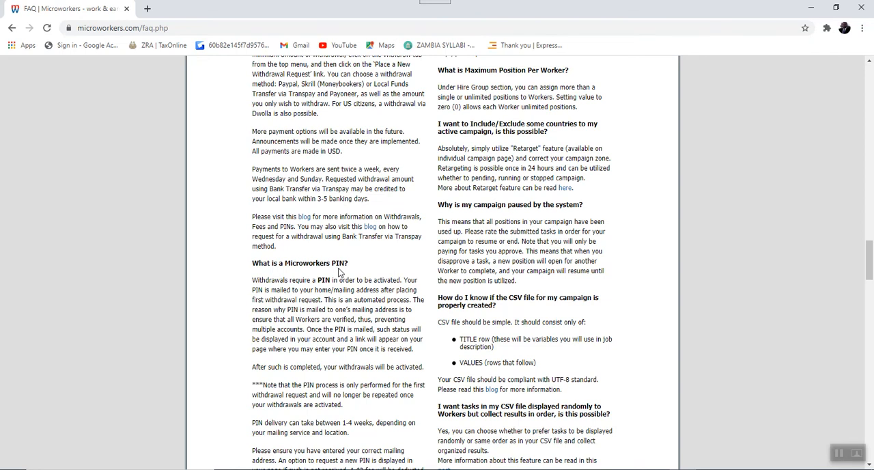
pyautogui.moveTo(319, 275)
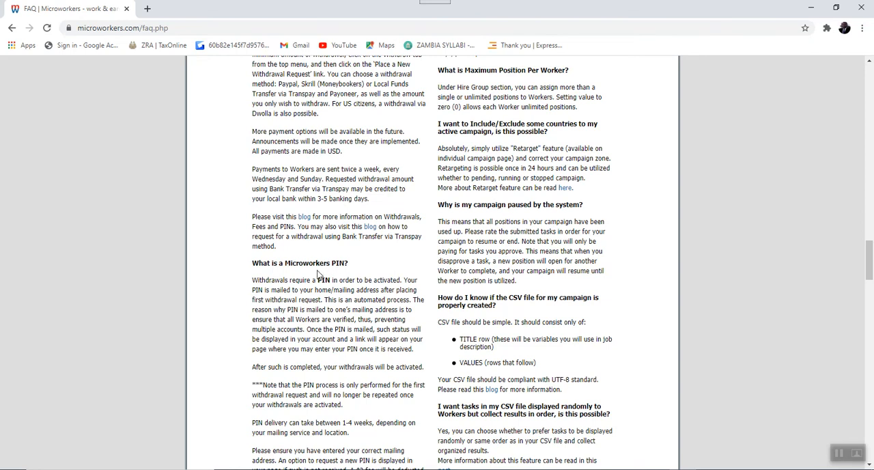
pyautogui.moveTo(301, 328)
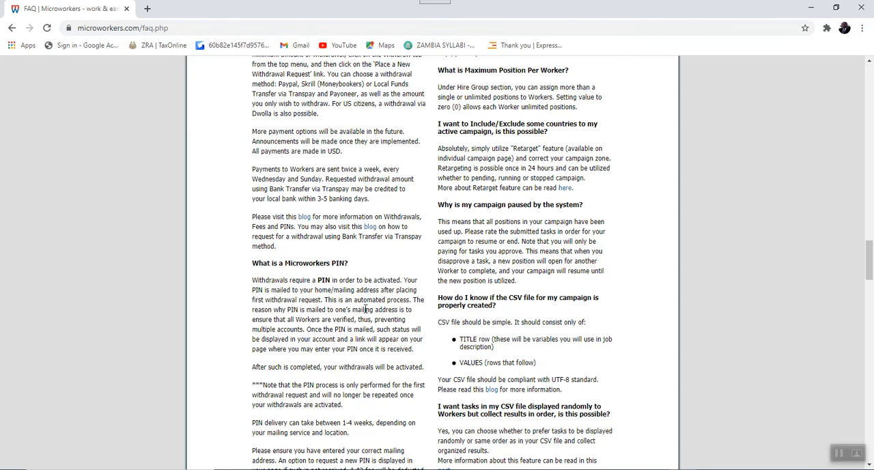
pyautogui.scroll(3)
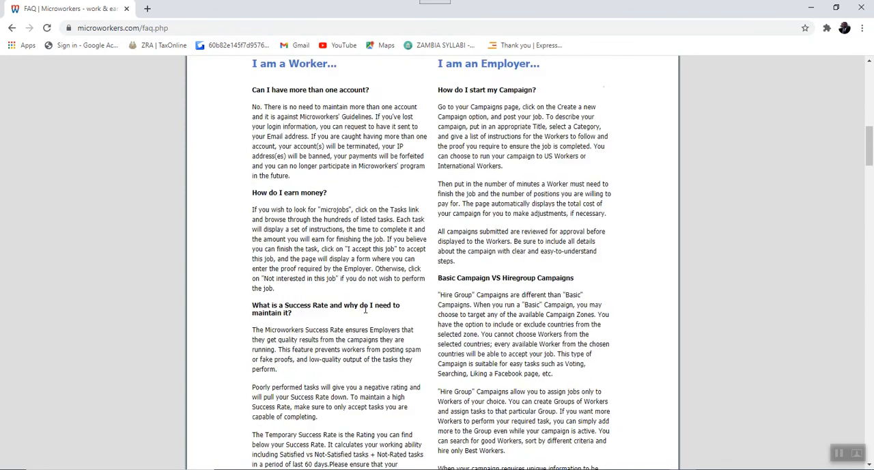
pyautogui.scroll(3)
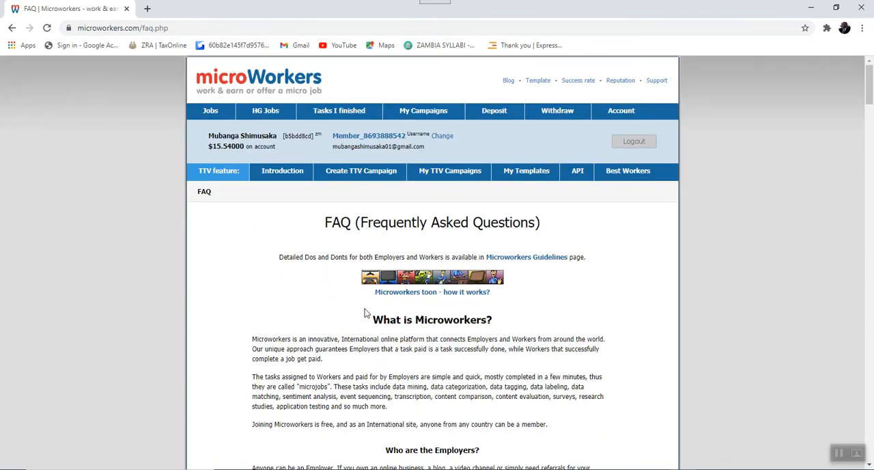
pyautogui.moveTo(366, 249)
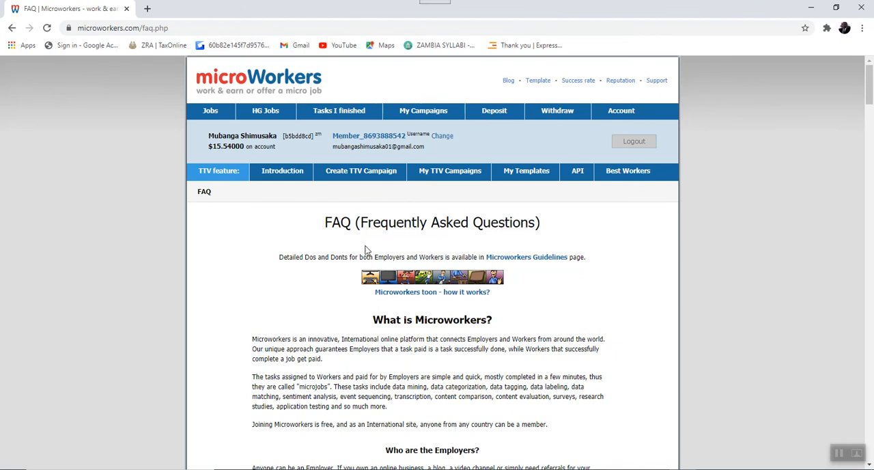
pyautogui.moveTo(368, 243)
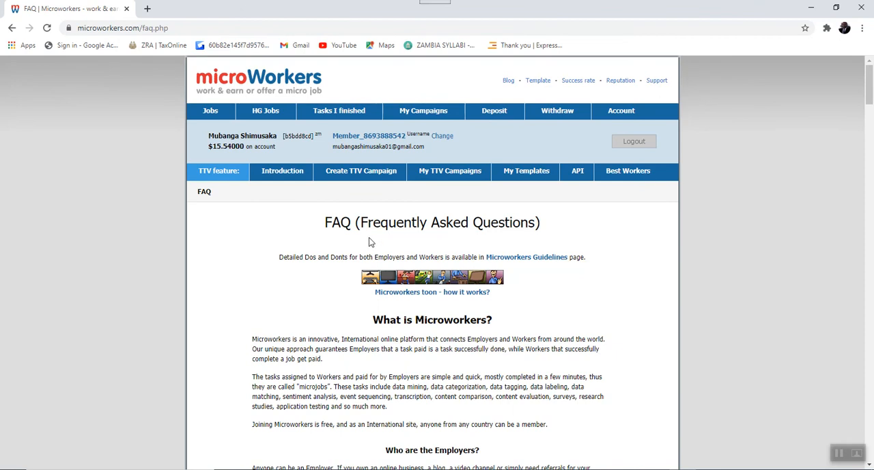